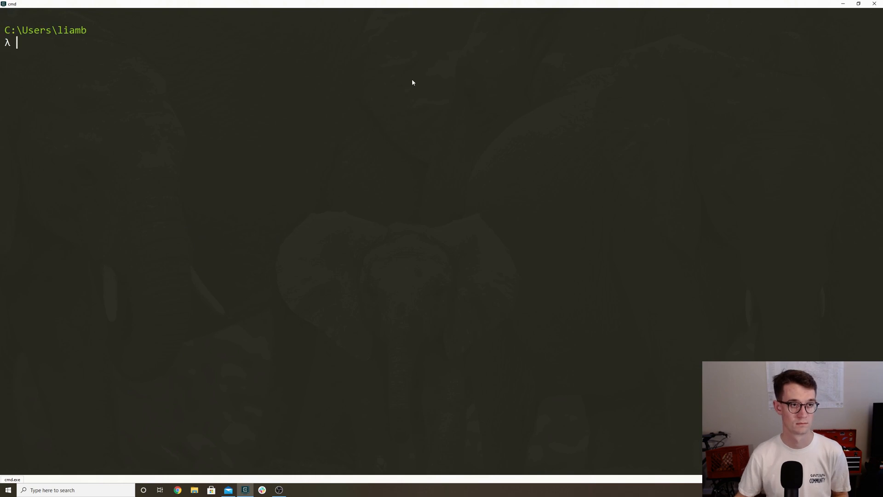
# SSH into compute1 and change into the /my-projects/ folder on the cluster
pyautogui.write('ssh compute1')
pyautogui.write('bsub < interactive.bsub')
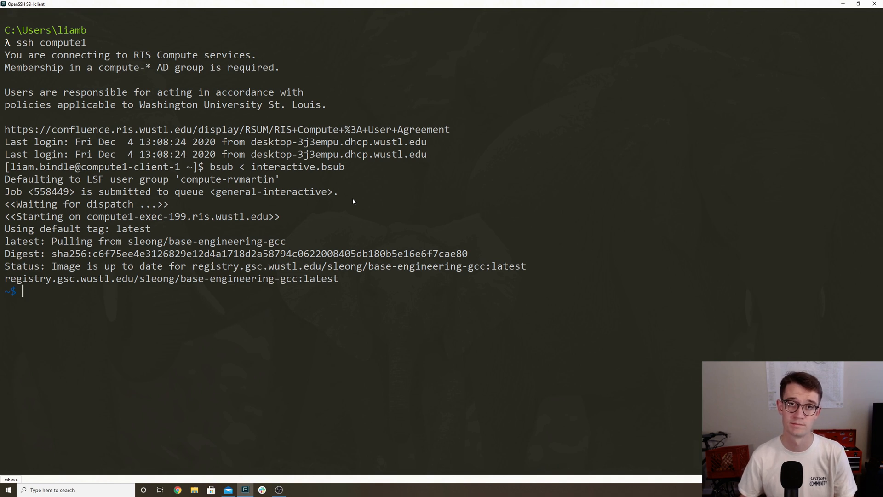
pyautogui.write('cd /my-projects/')
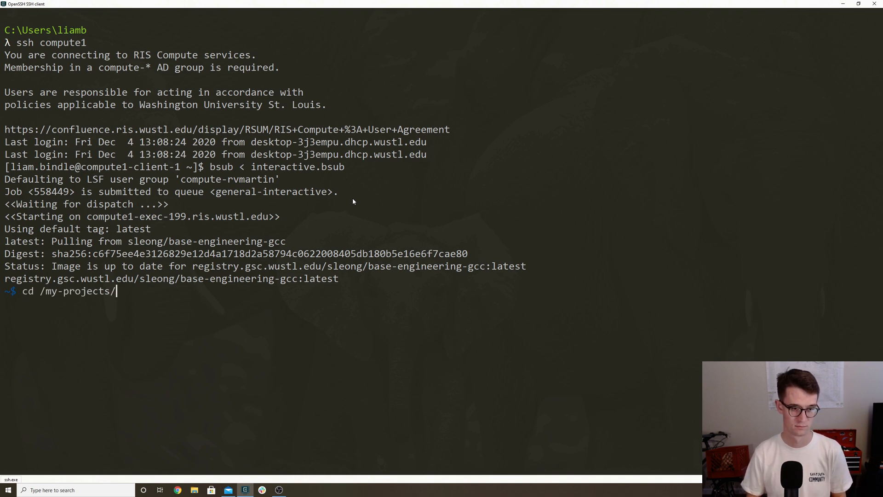
pyautogui.press('Return')
pyautogui.write('ls')
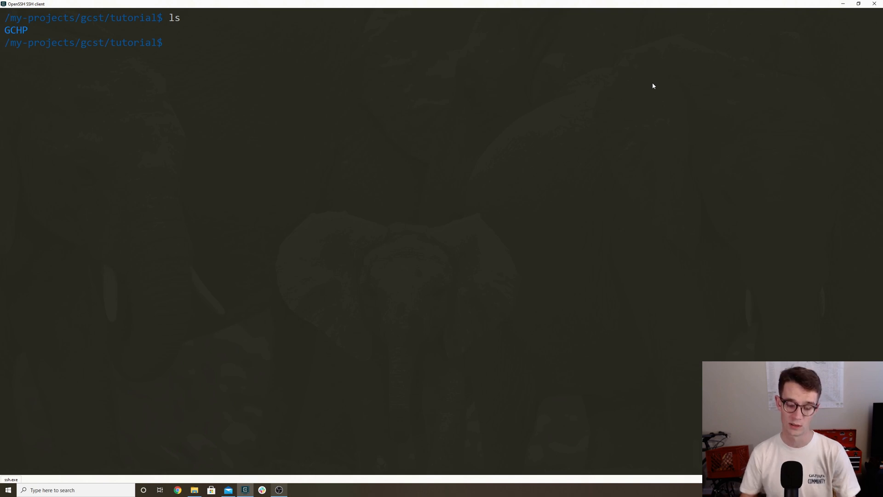
# Check that CMake 3.14.6 and Open MPI 3.1.5 are installed
pyautogui.write('cmake --ver')
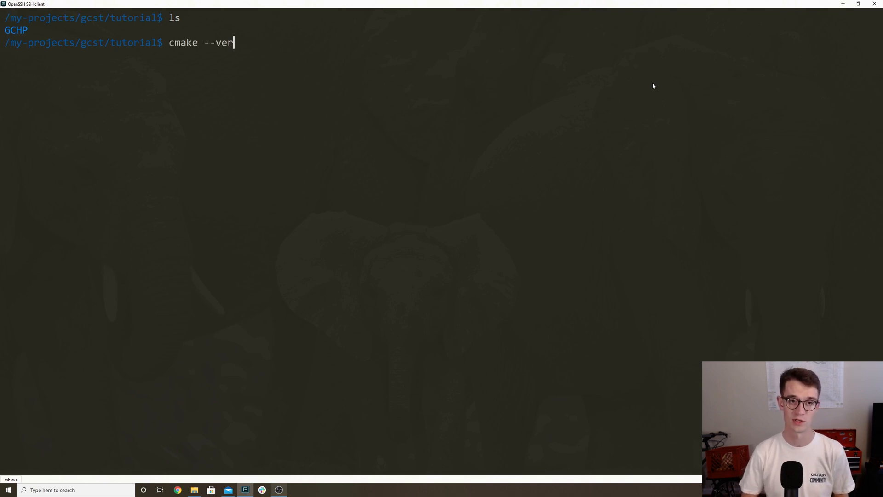
pyautogui.press('Return')
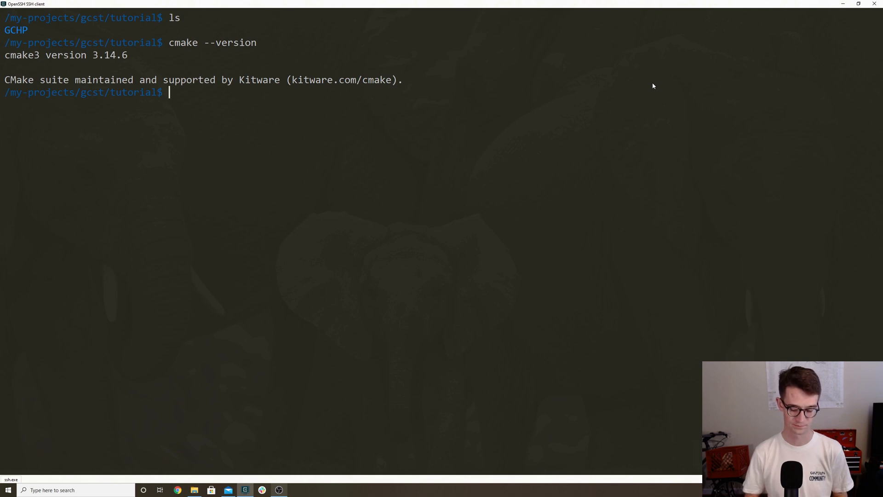
pyautogui.write('mpirun --version')
pyautogui.write('ls')
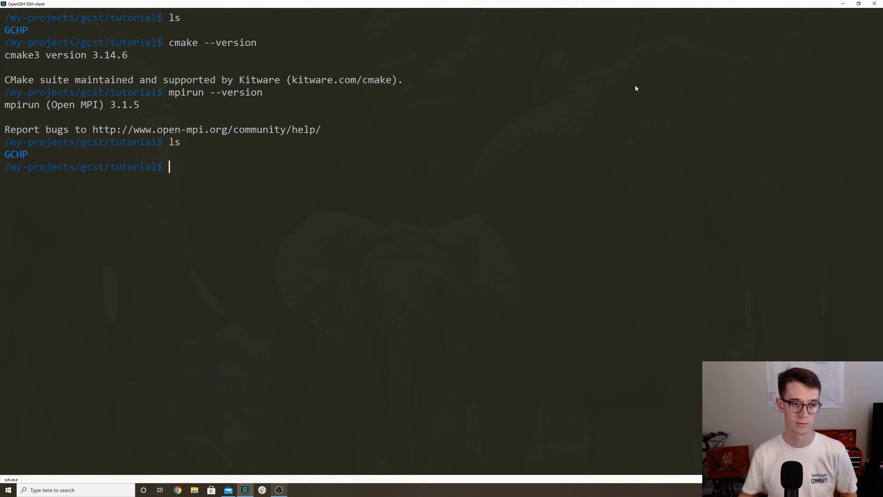
pyautogui.doubleClick(16, 154)
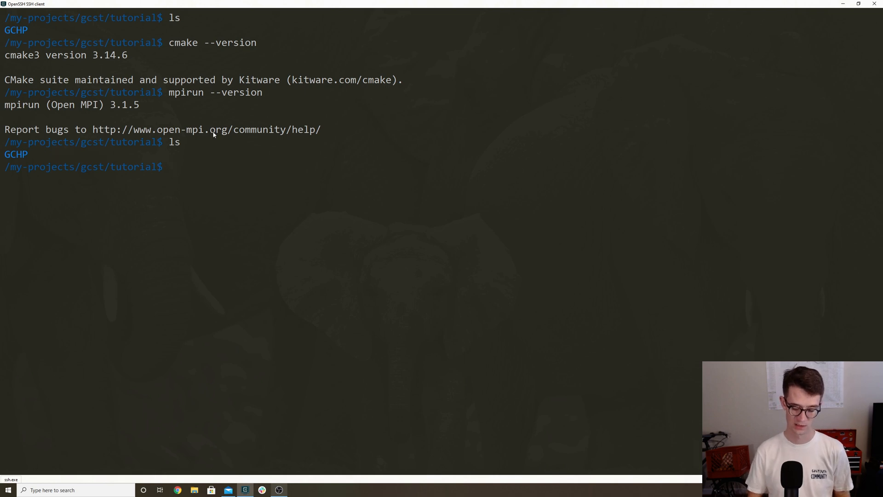
# Change into the GCHP/run/ folder
pyautogui.write('cd GCHP/')
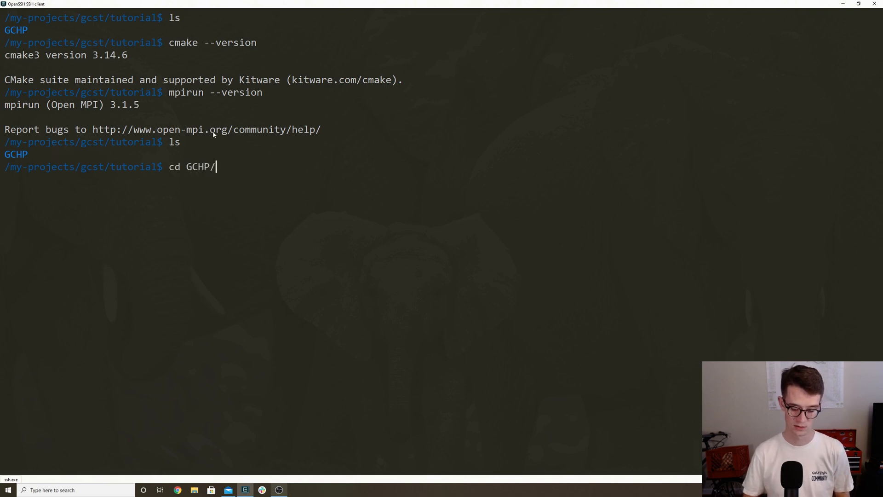
pyautogui.write('run/')
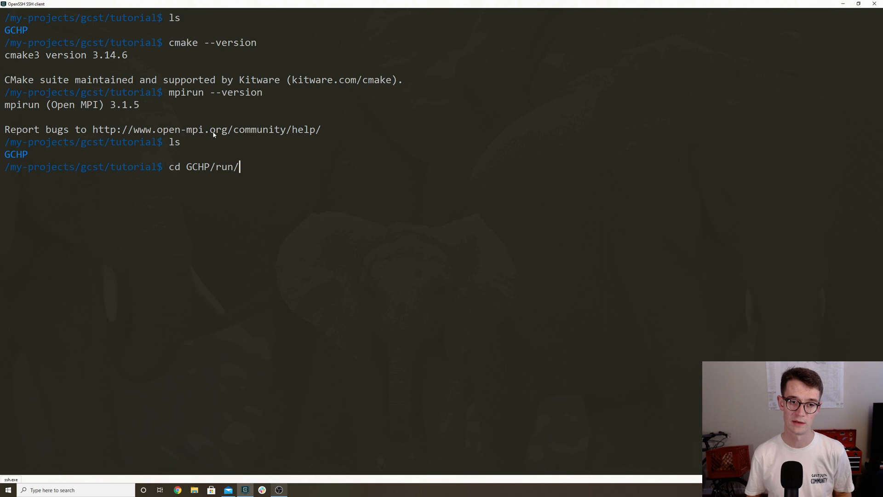
pyautogui.press('Return')
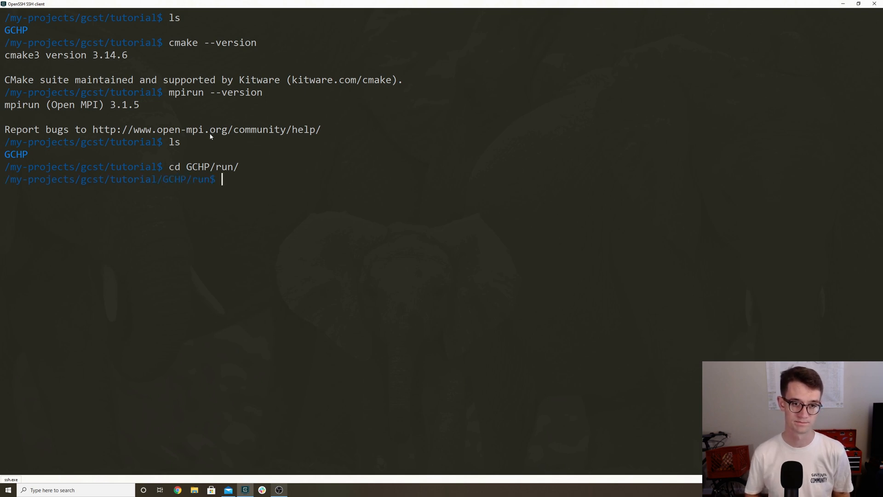
# List the run folder and start ./createRunDir.sh
pyautogui.press('Return')
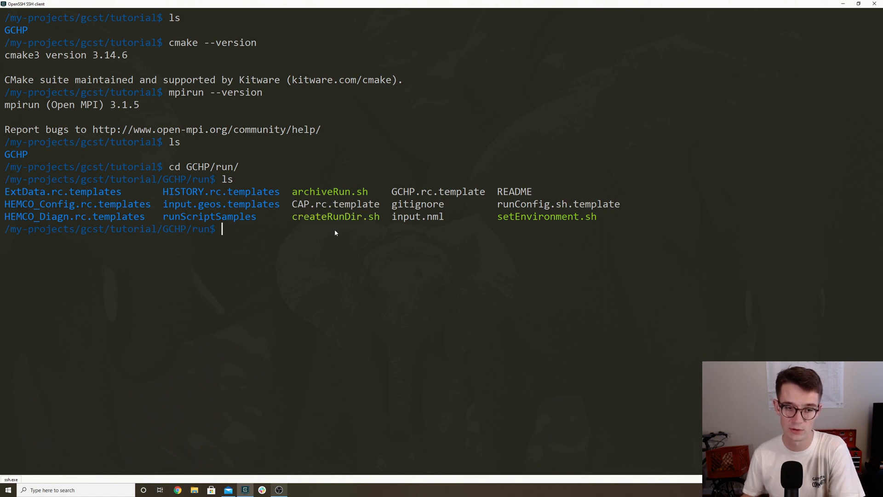
pyautogui.write('.')
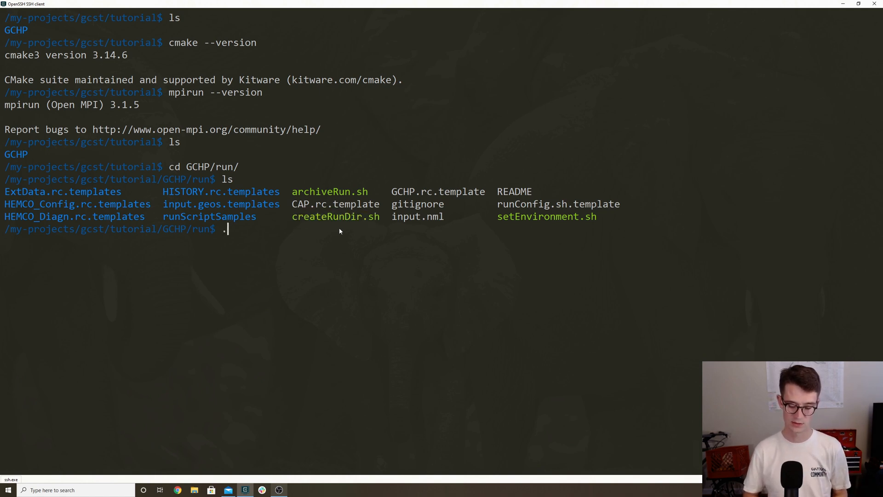
pyautogui.write('createRunDir.sh')
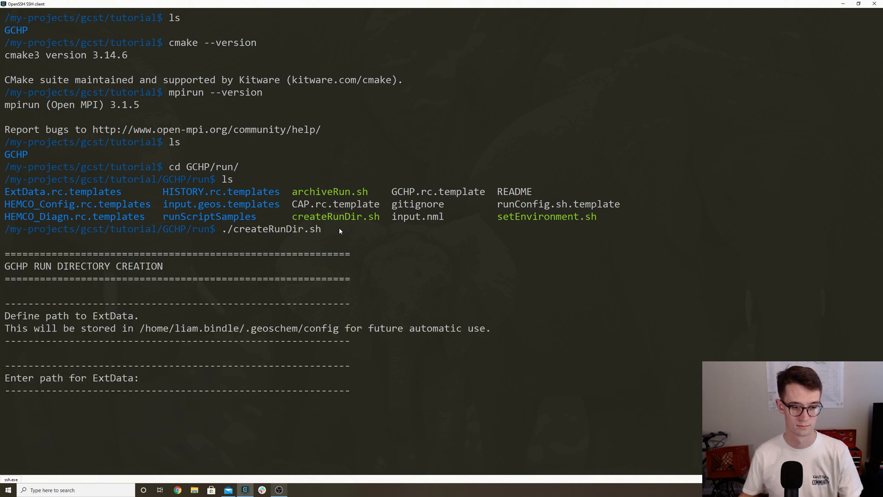
pyautogui.moveTo(725, 105)
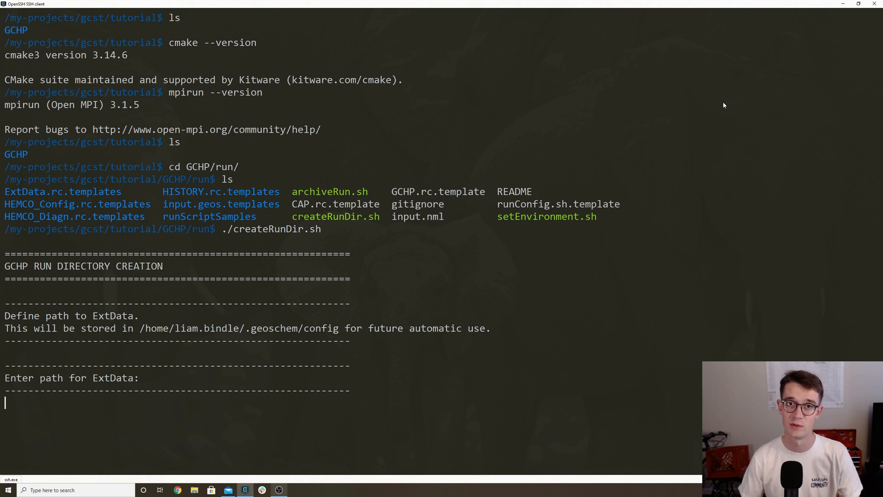
# Enter /ExtData as the ExtData path at the script's prompt
pyautogui.write('/')
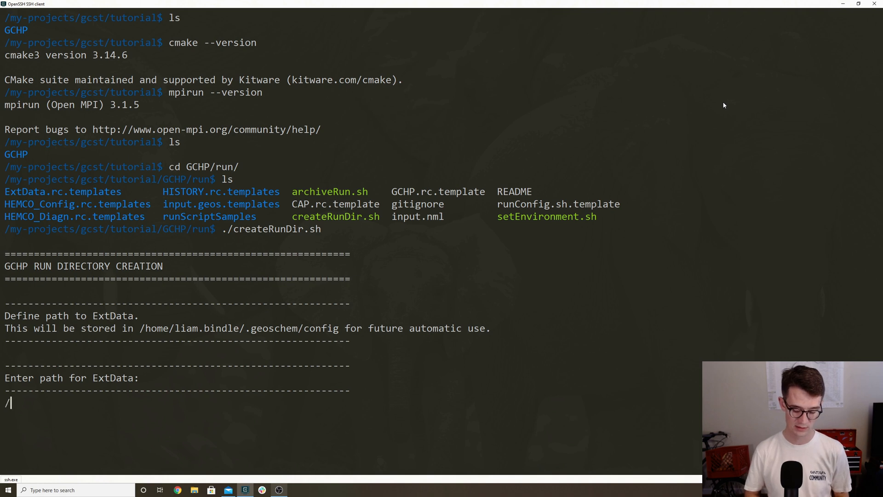
pyautogui.write('ExtData')
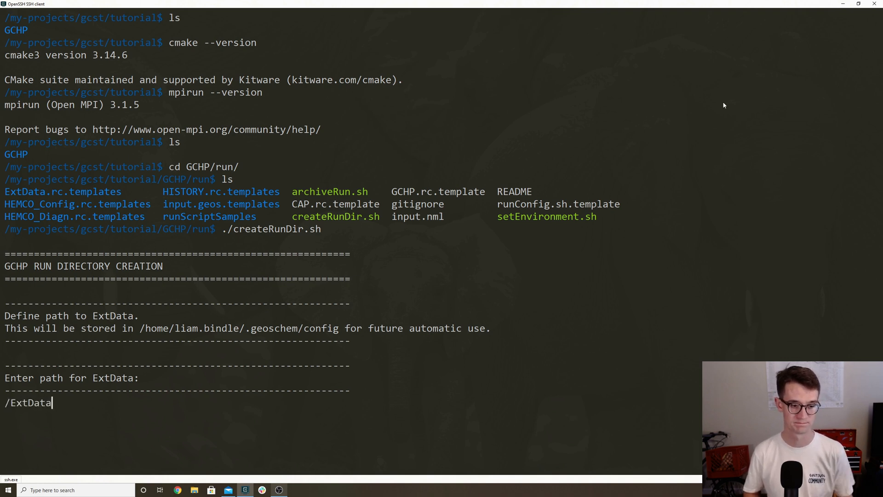
pyautogui.press('Return')
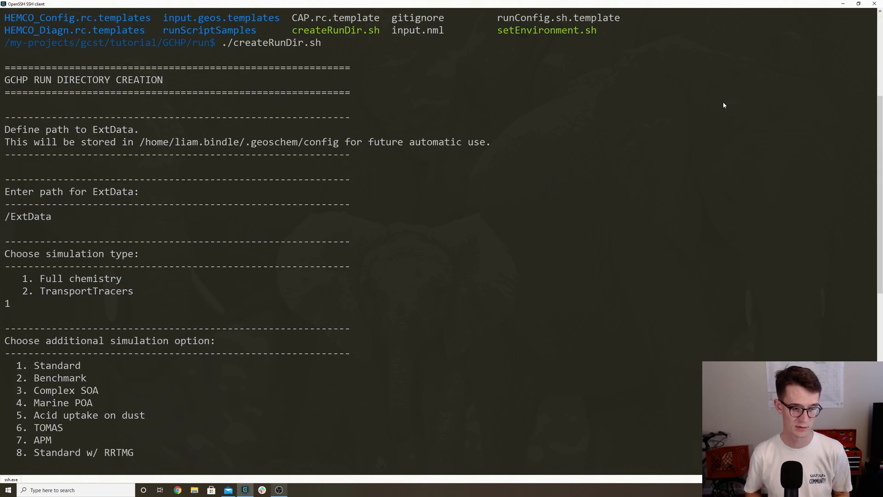
# Choose option 1 for the simulation prompts and set /my-projects/gcst/tutorial as the target folder
pyautogui.write('1')
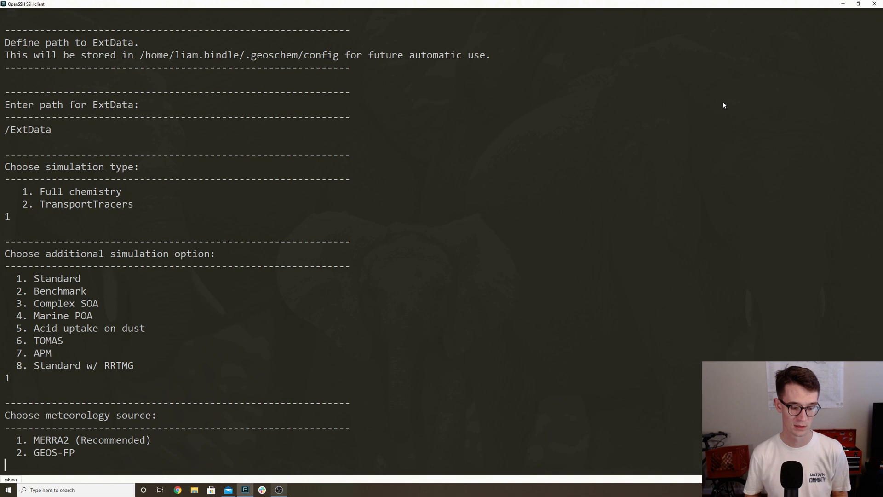
pyautogui.press('Return')
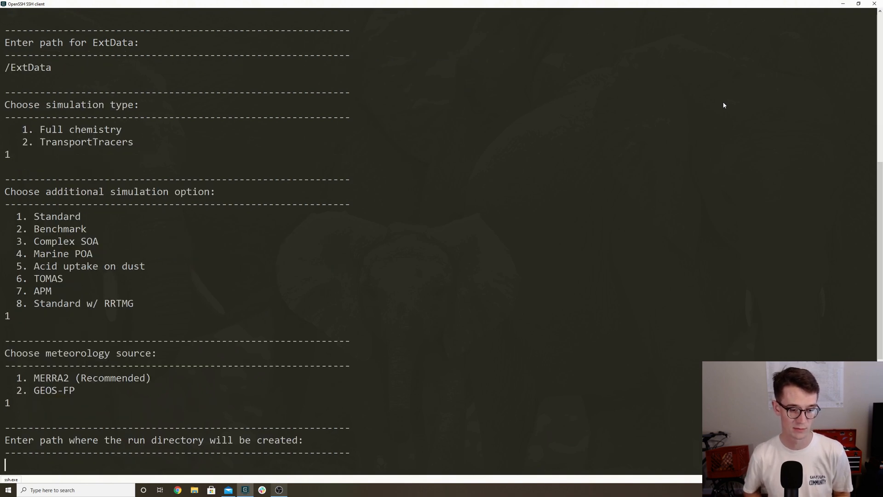
pyautogui.moveTo(717, 108)
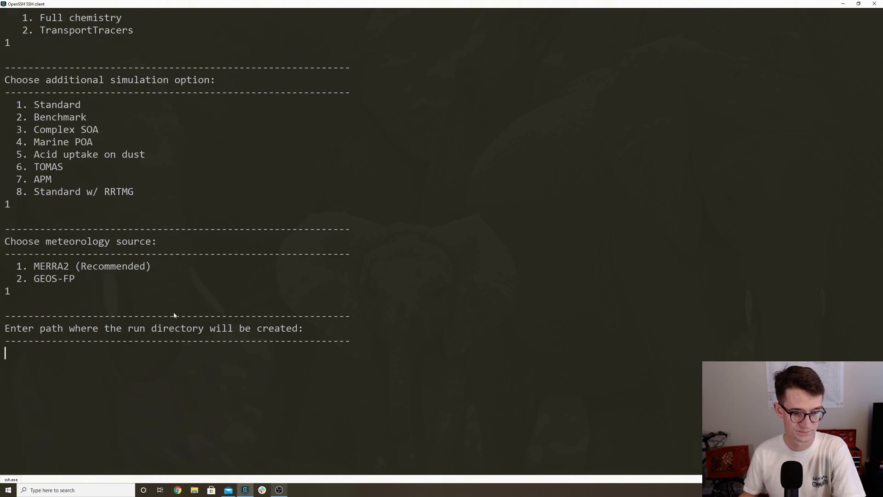
pyautogui.write('/my-projects/gcst/tutorial')
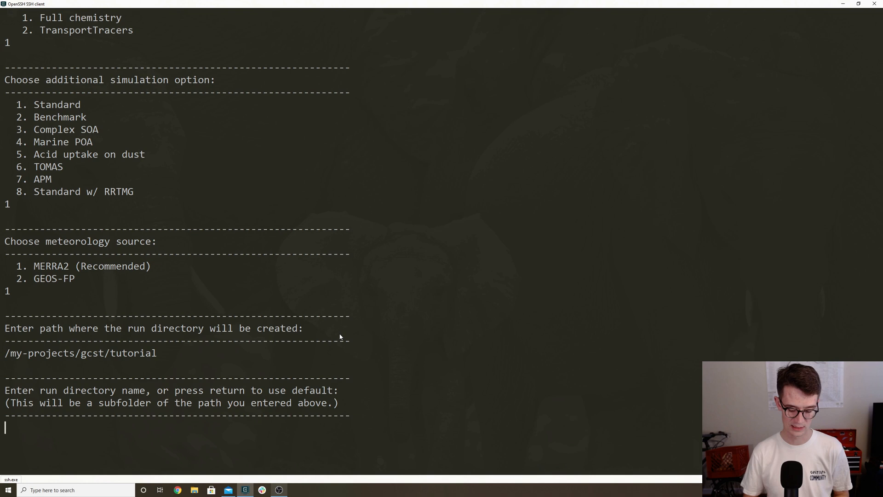
# Name the run directory test-rundir and decline git tracking
pyautogui.write('test-run')
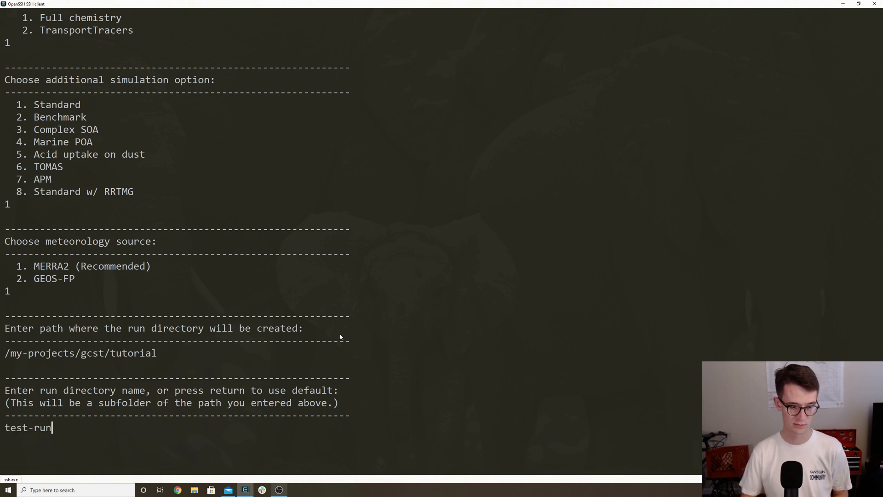
pyautogui.write('dir')
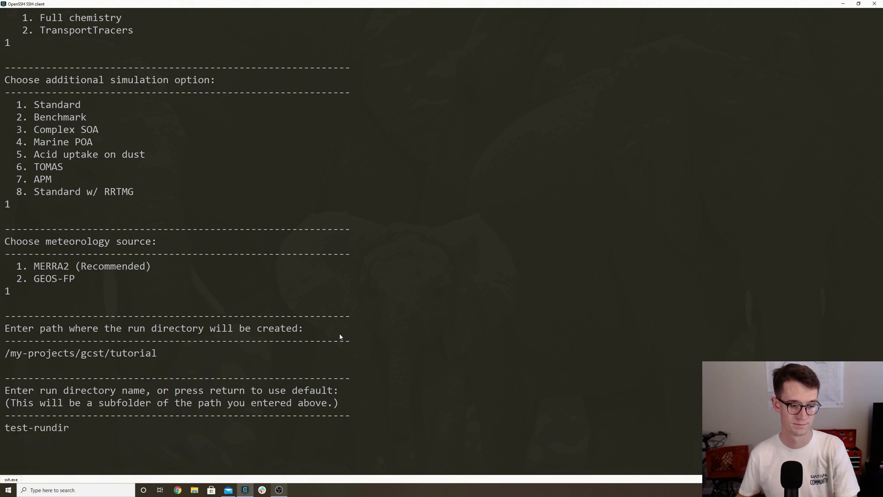
pyautogui.press('Return')
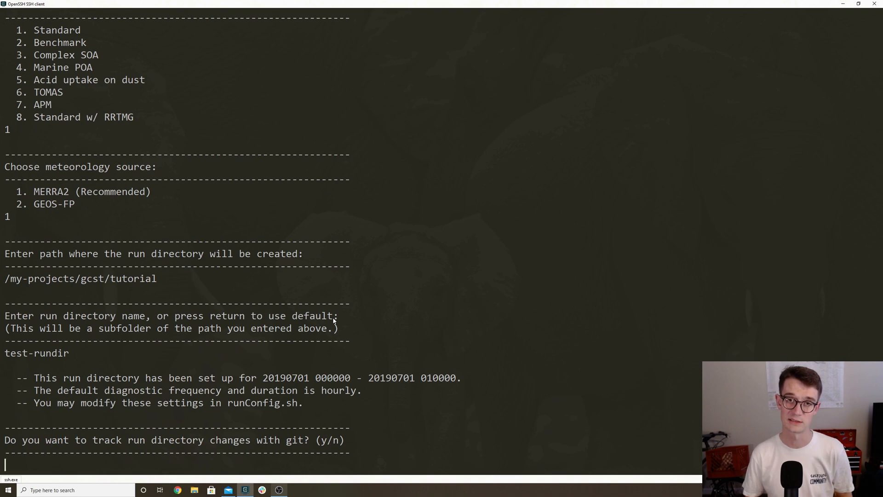
pyautogui.write('n')
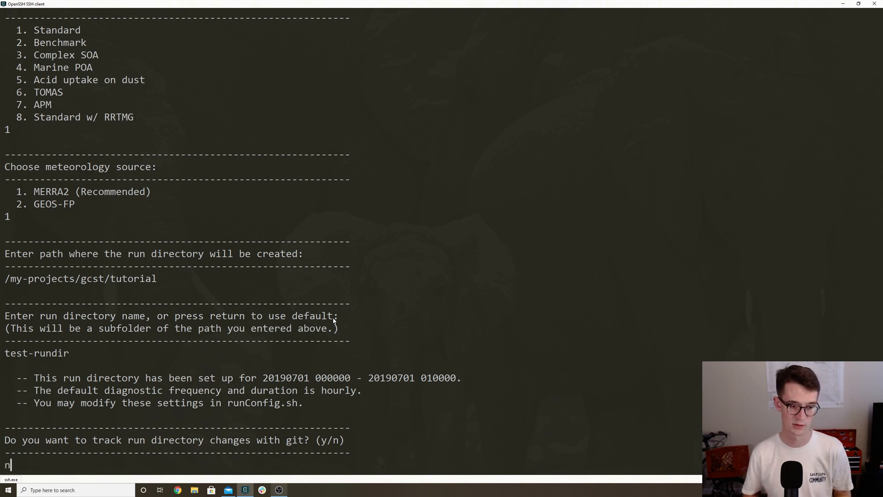
pyautogui.press('Return')
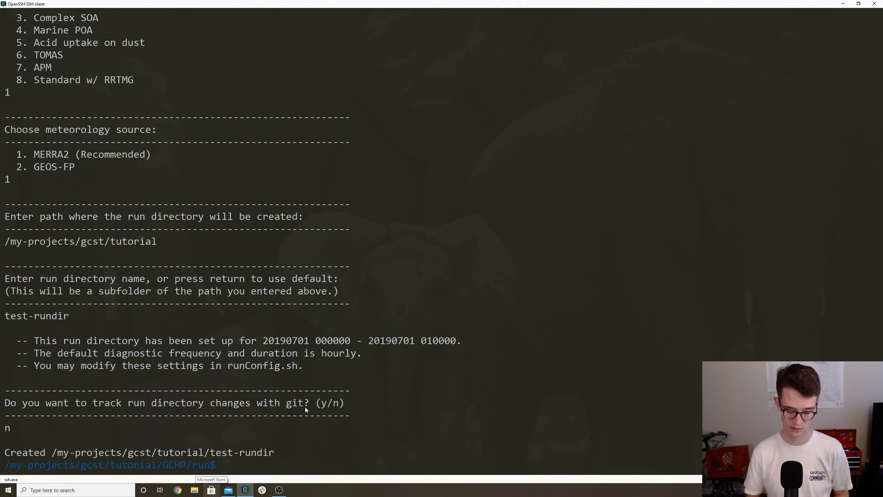
# Change into /my-projects/gcst/tutorial/test-rundir and clear the screen
pyautogui.write('cd /my-projects/gcst/tutorial/test-rundir')
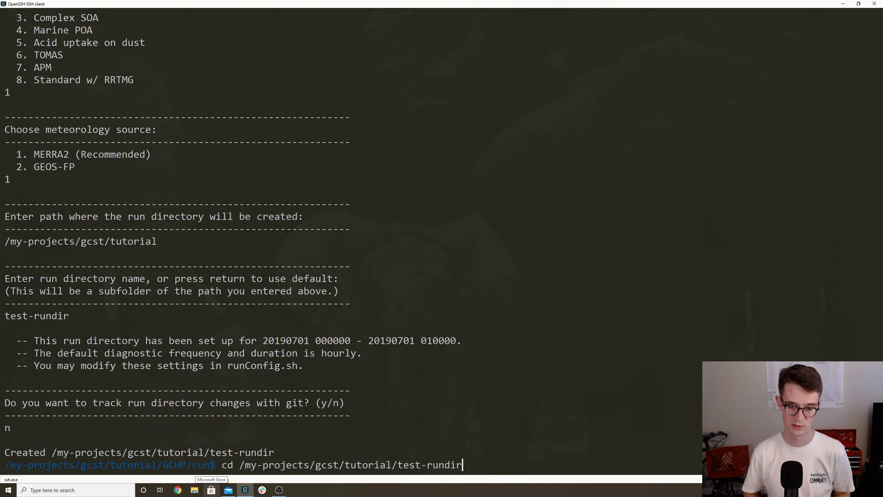
pyautogui.press('Return')
pyautogui.write('ls')
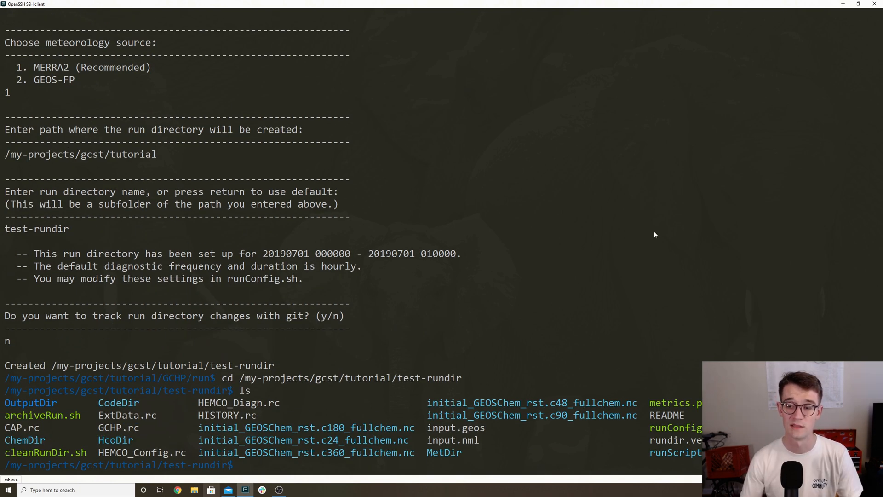
pyautogui.moveTo(538, 238)
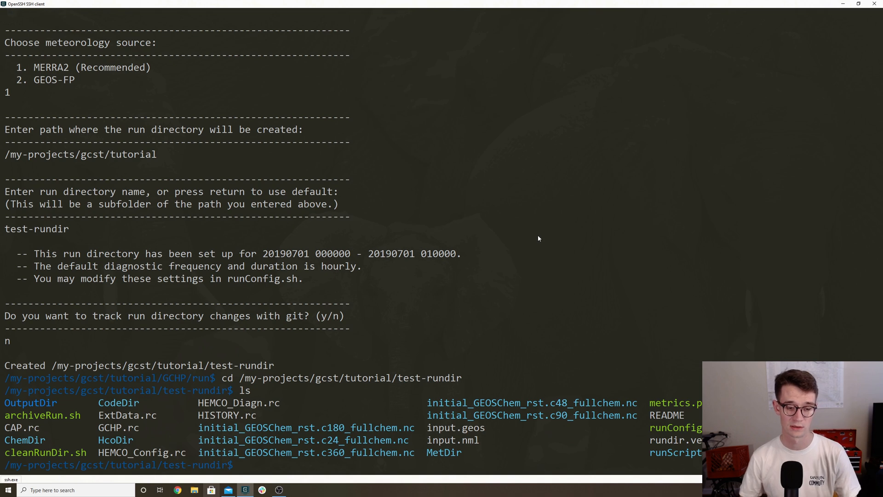
pyautogui.write('clear')
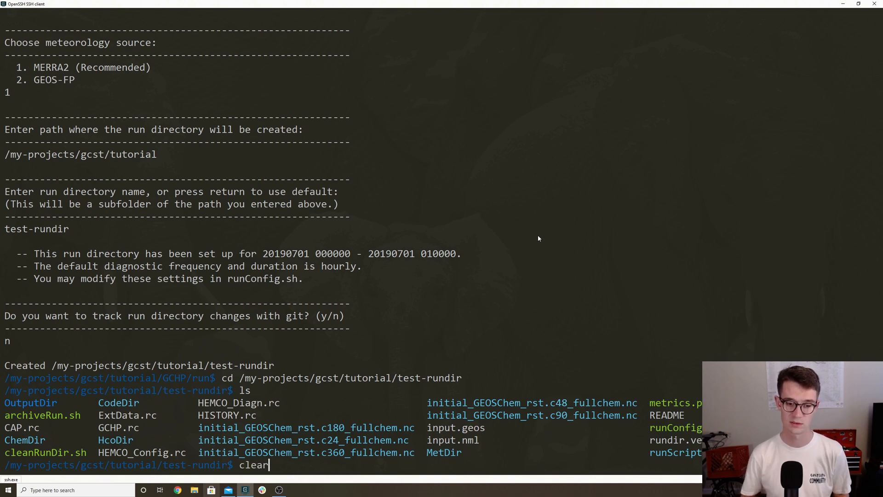
pyautogui.press('Return')
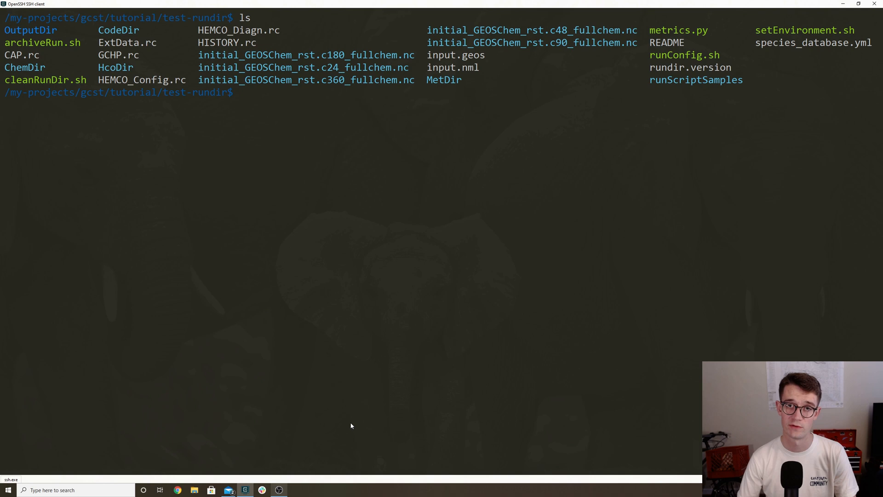
pyautogui.moveTo(649, 60)
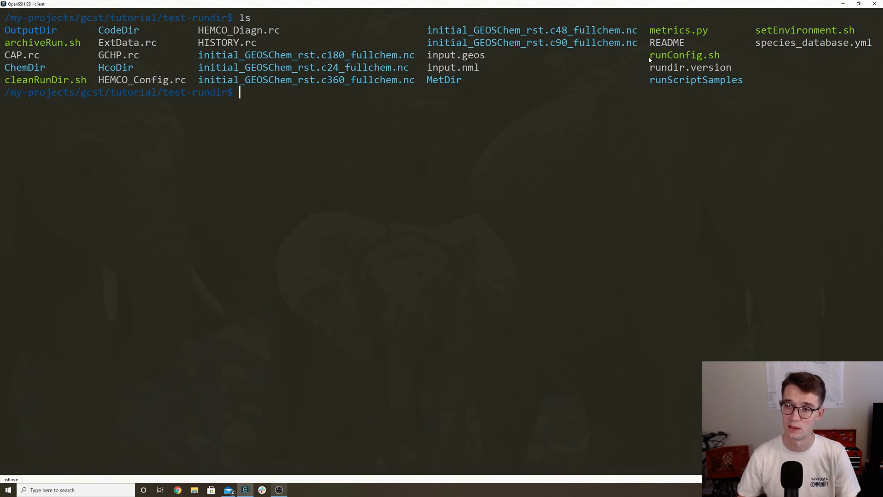
# Highlight file names such as CAP.rc in the run directory listing
pyautogui.doubleClick(685, 55)
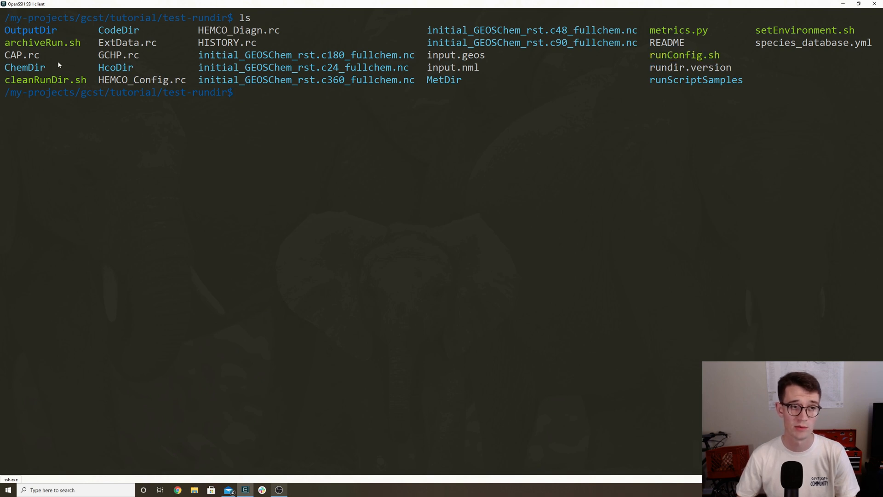
pyautogui.doubleClick(31, 55)
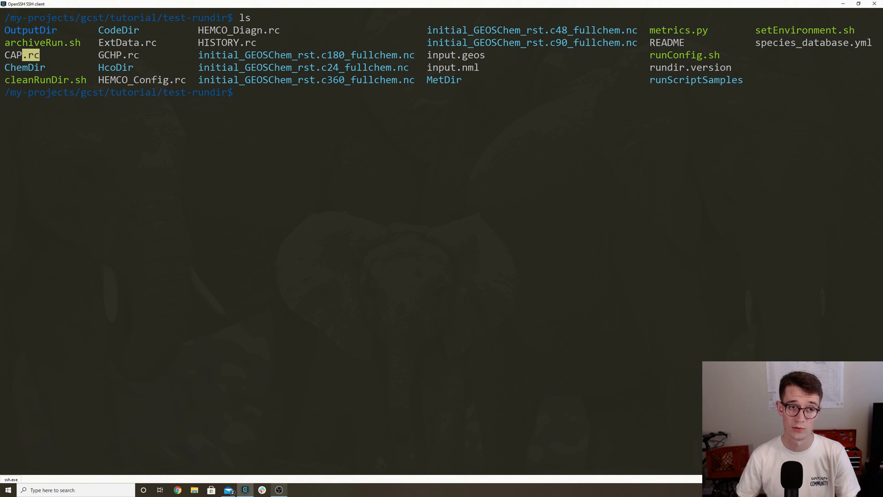
pyautogui.moveTo(127, 42)
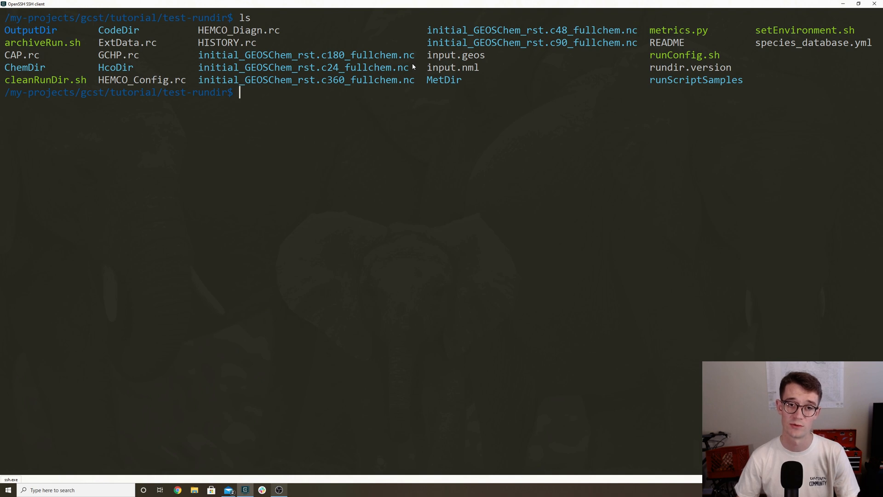
pyautogui.moveTo(244, 74)
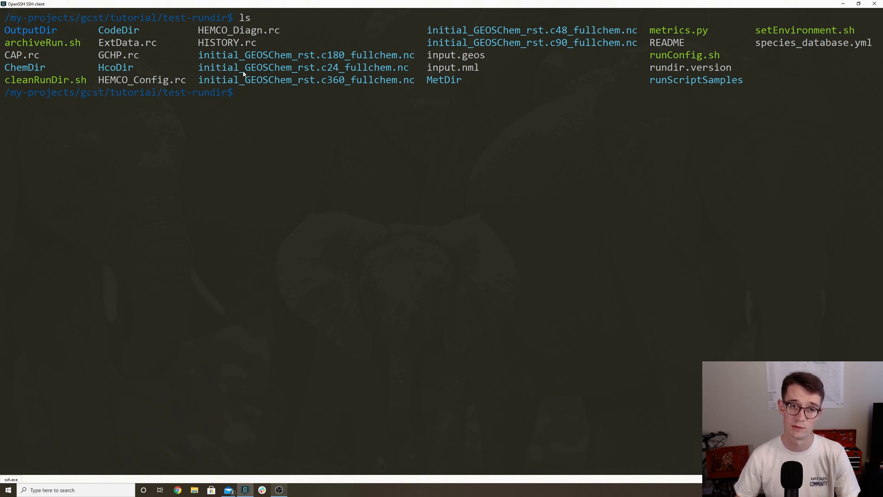
pyautogui.moveTo(302, 74)
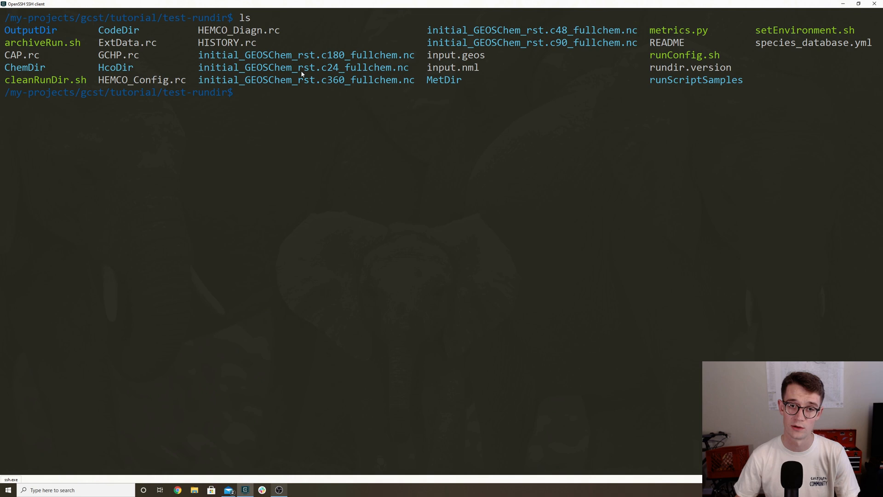
pyautogui.doubleClick(303, 68)
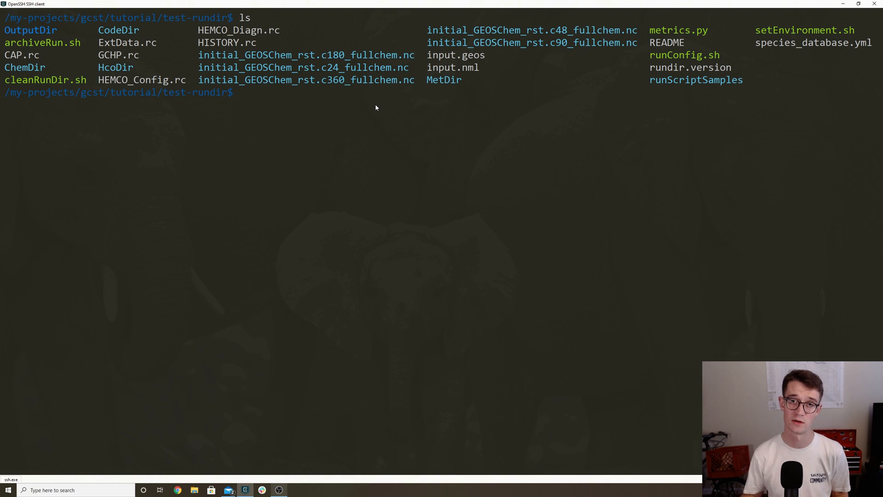
# Show the initial_GEOSChem_rst.c24_fullchem.nc link details with ls -lh
pyautogui.write('l')
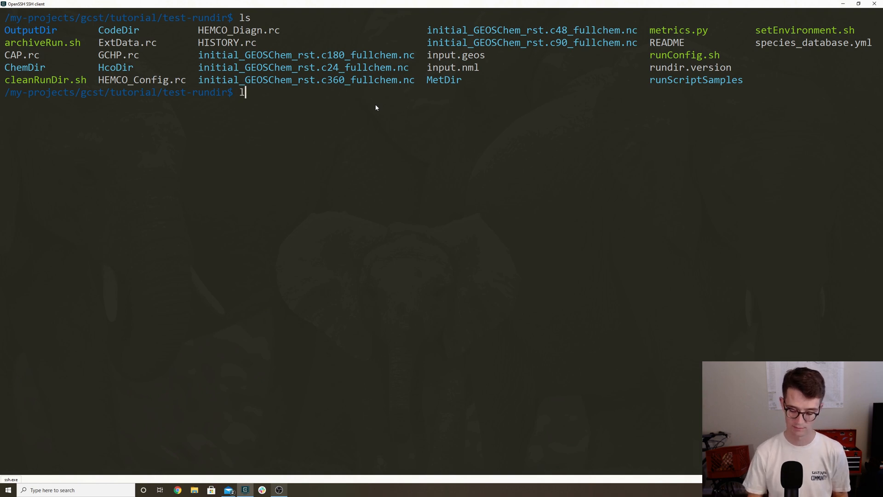
pyautogui.write('s -lh in')
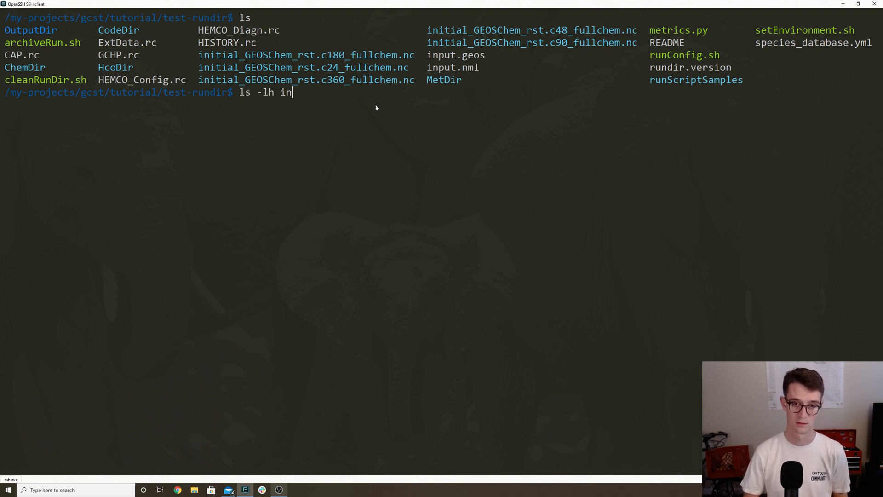
pyautogui.press('Tab')
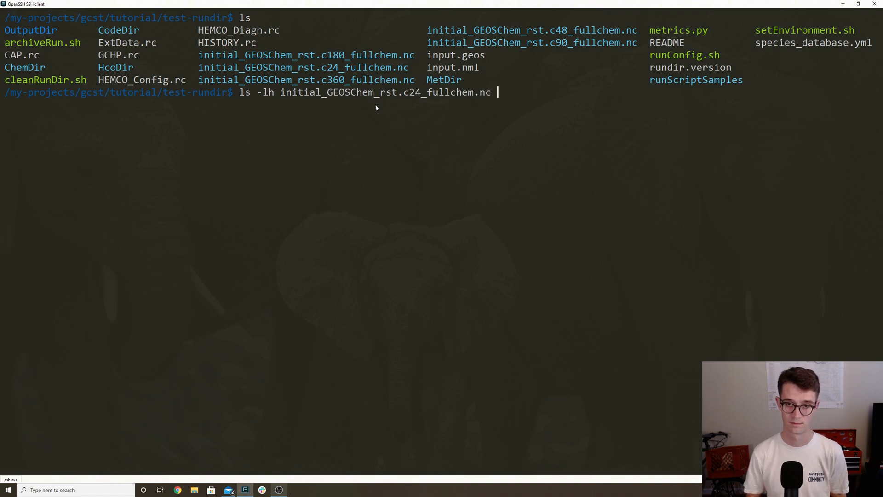
pyautogui.press('Return')
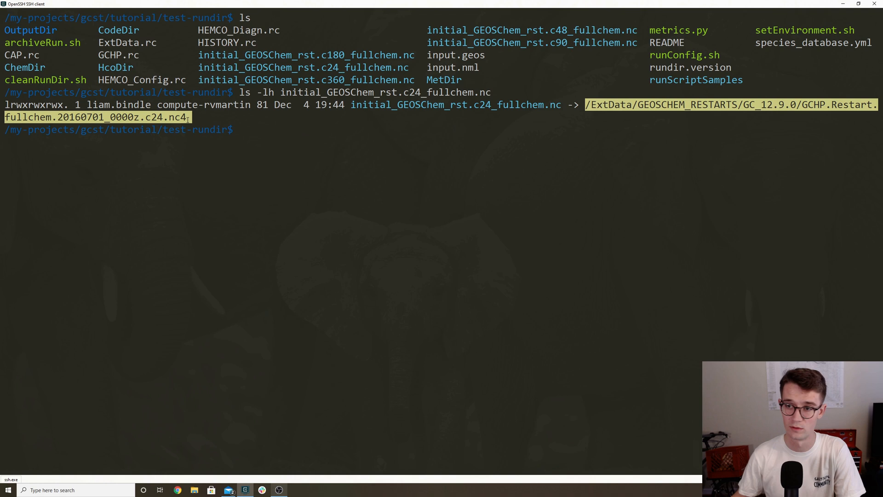
pyautogui.click(314, 129)
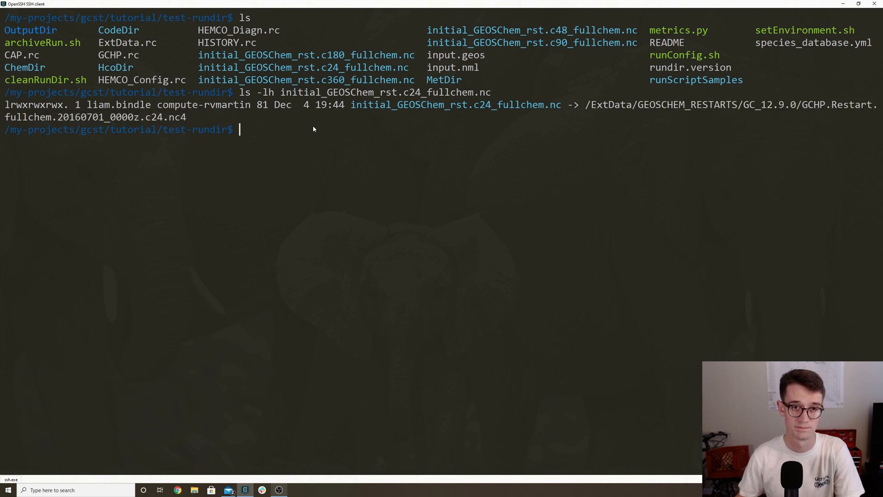
# Show where ChemDir, HcoDir and MetDir link with ls -lh
pyautogui.write('ls -lh ChemDir')
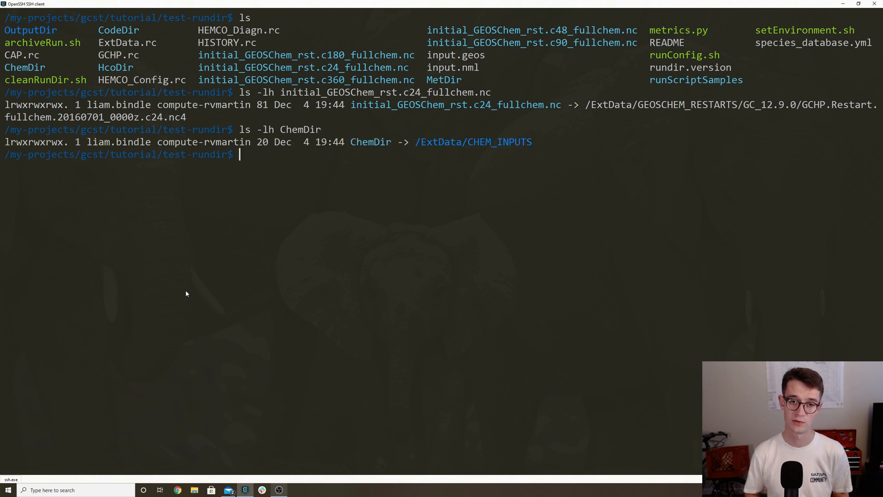
pyautogui.write('ls')
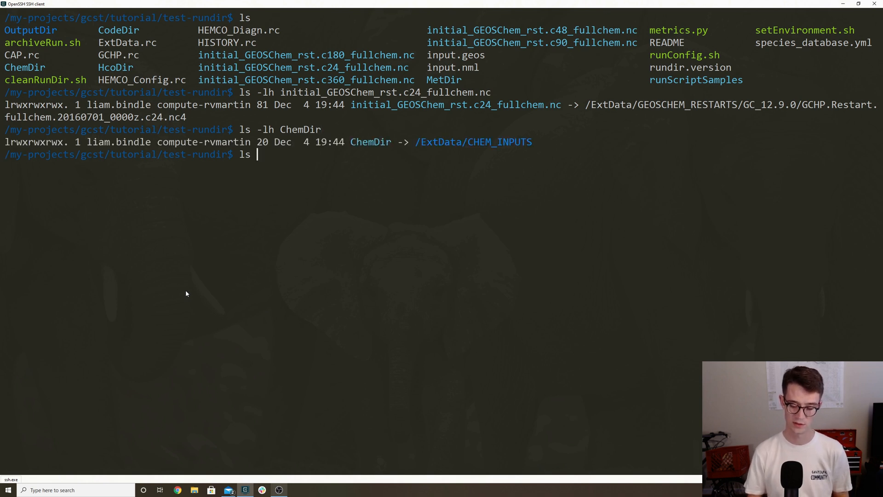
pyautogui.write('-lh HcoDir/')
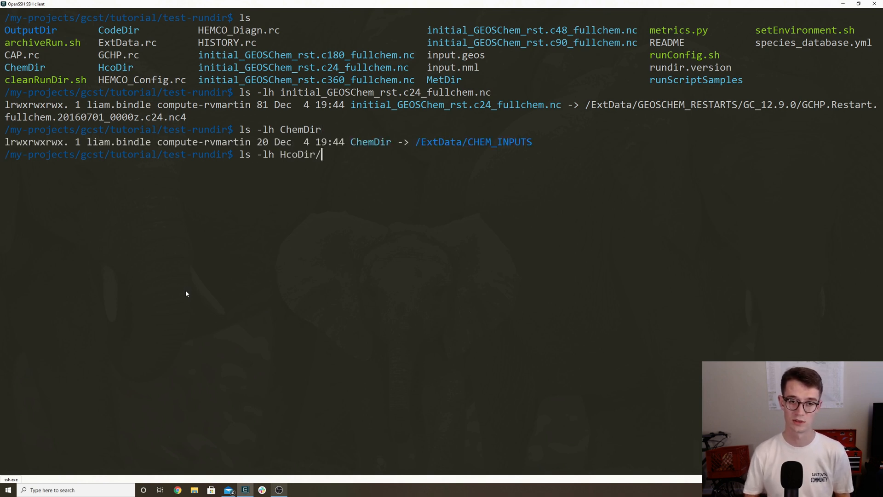
pyautogui.press('Return')
pyautogui.write('ls -lh')
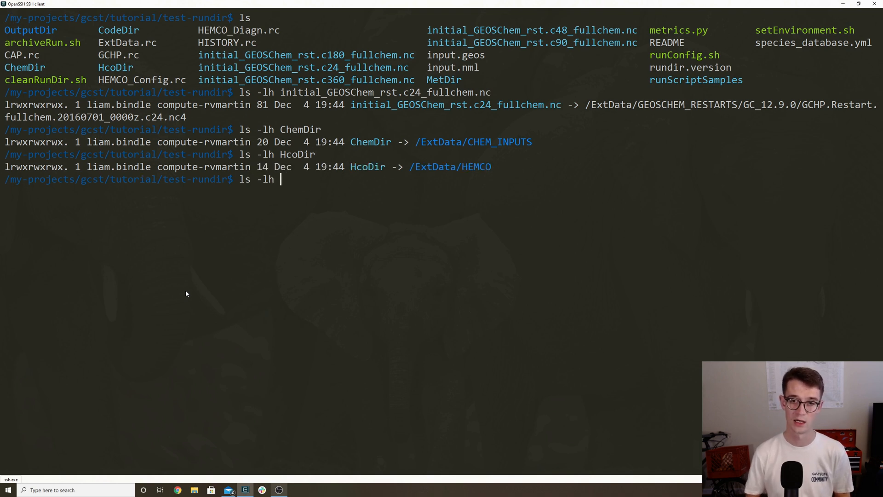
pyautogui.write('MetDir')
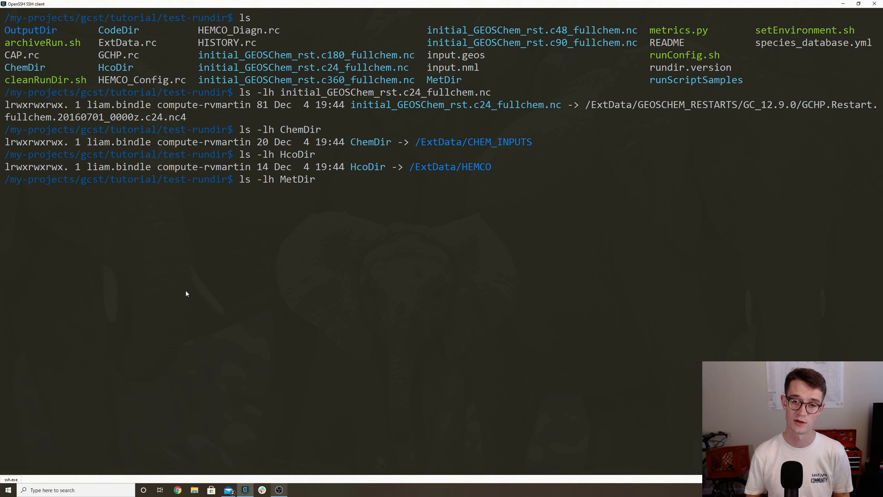
pyautogui.press('Return')
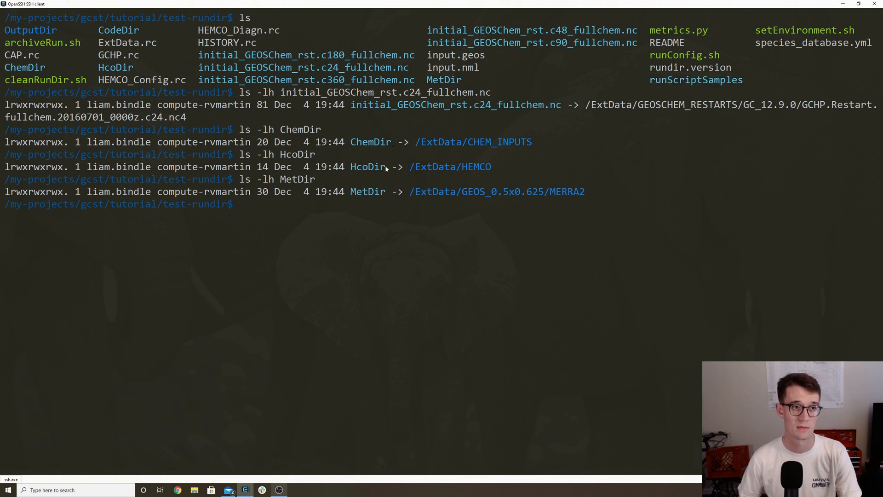
pyautogui.moveTo(34, 35)
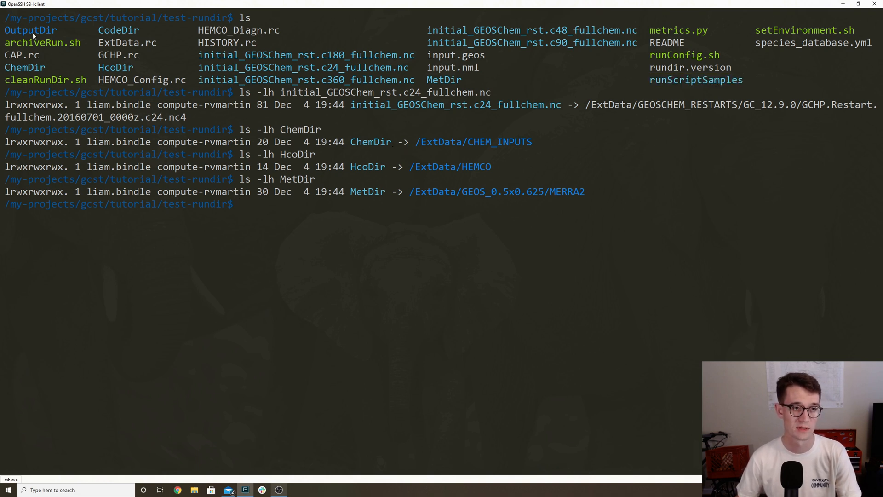
pyautogui.doubleClick(30, 30)
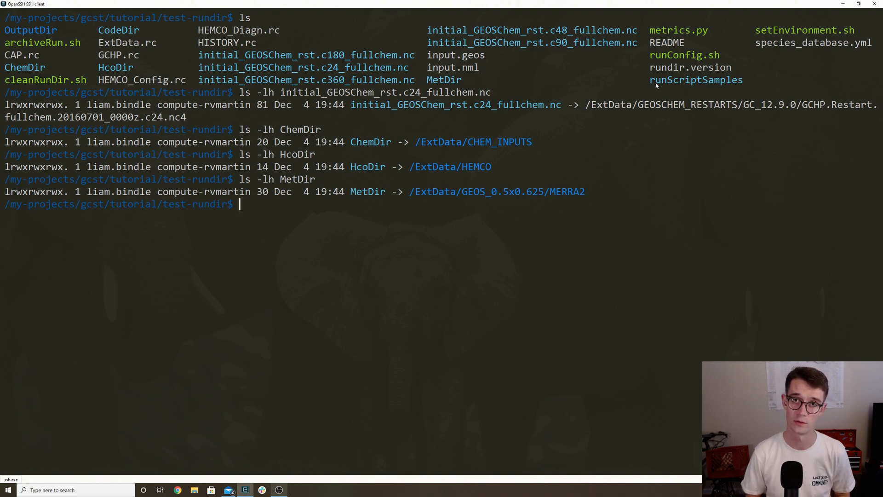
# In GCHP/build, run cmake . -DRUNDIR=/my-projects/gcst/tutorial/test-rundir
pyautogui.write('cd ..')
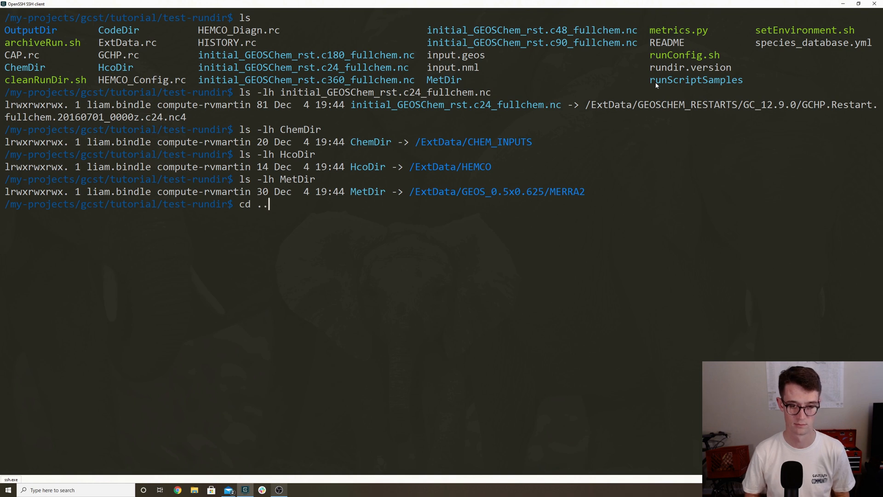
pyautogui.write('/GCHP/build/')
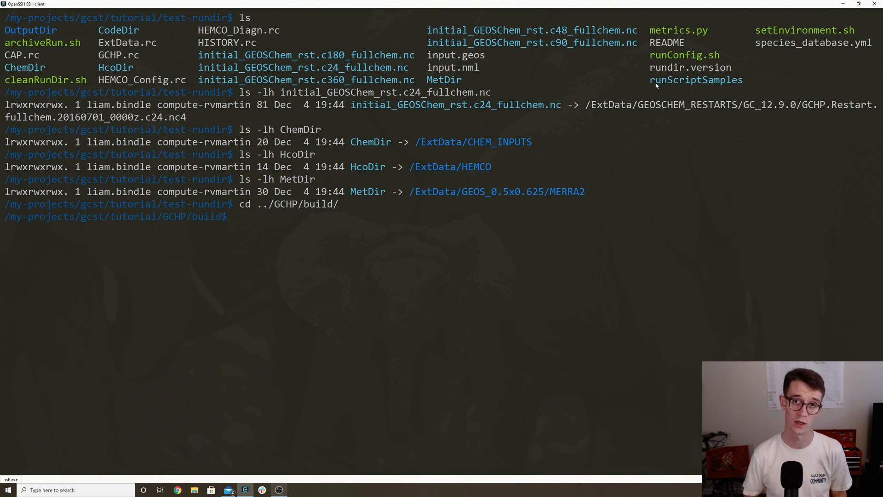
pyautogui.write('cmake .')
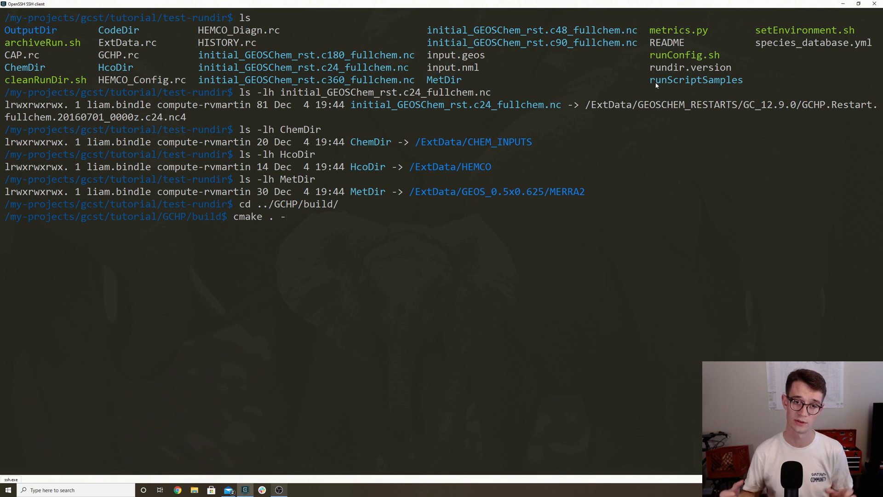
pyautogui.write('-DRUND')
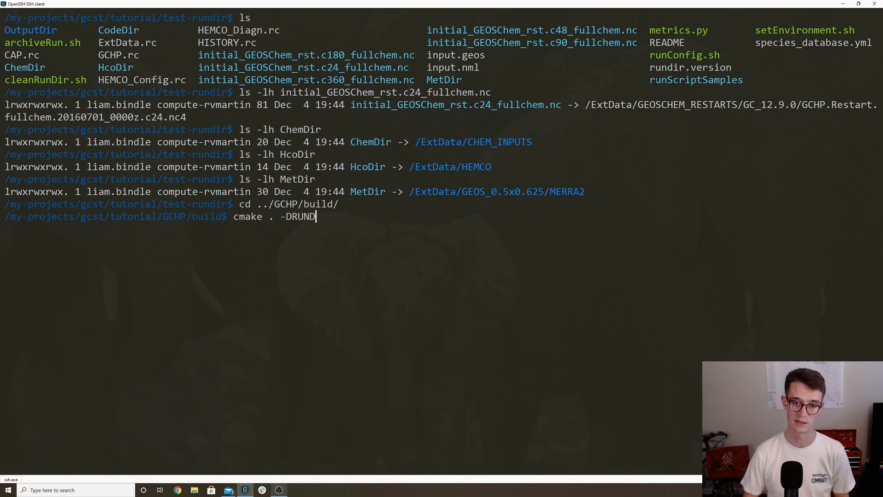
pyautogui.write('IR=')
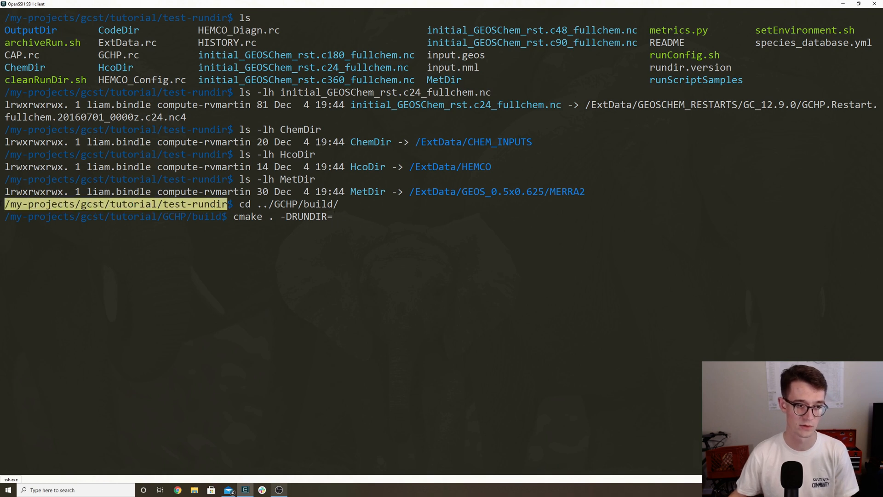
pyautogui.write('/my-projects/gcst/tutorial/test-rundir')
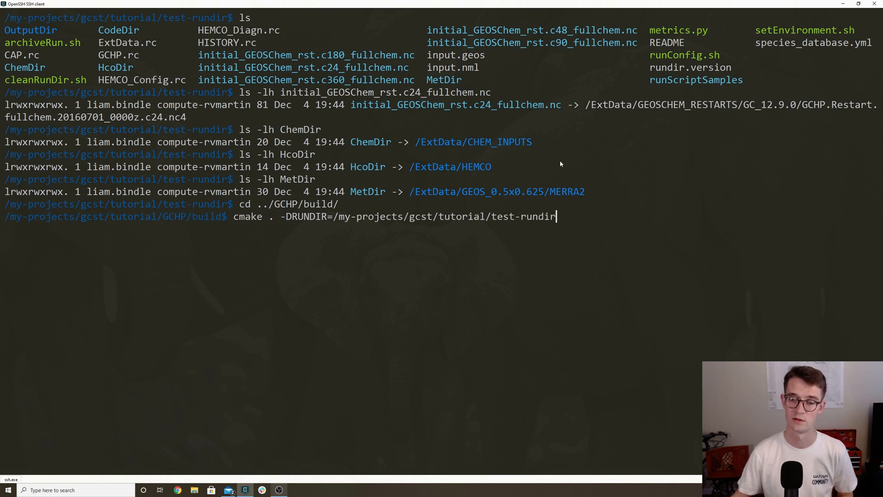
pyautogui.press('Return')
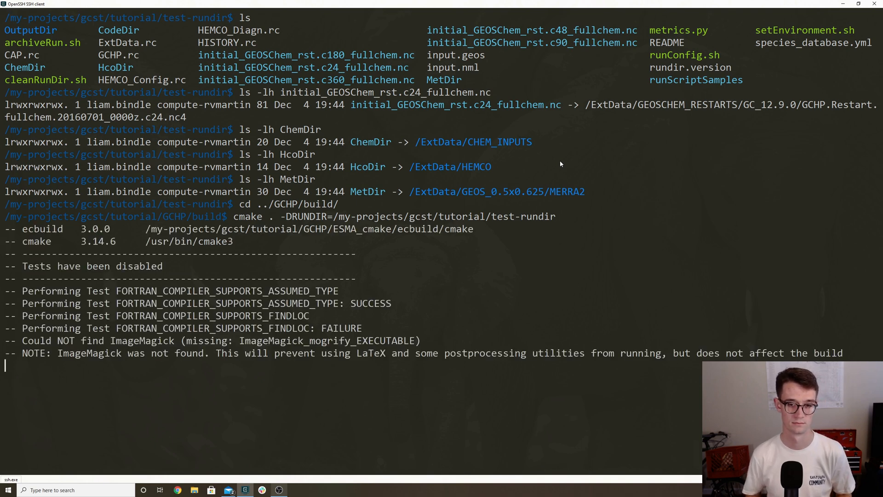
# Run make install, then list test-rundir to see the gchp executable
pyautogui.scroll(-3)
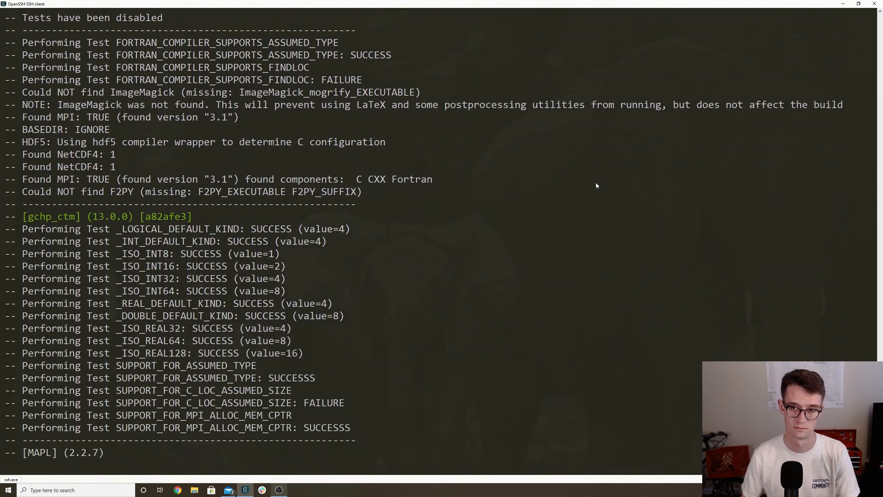
pyautogui.scroll(-3)
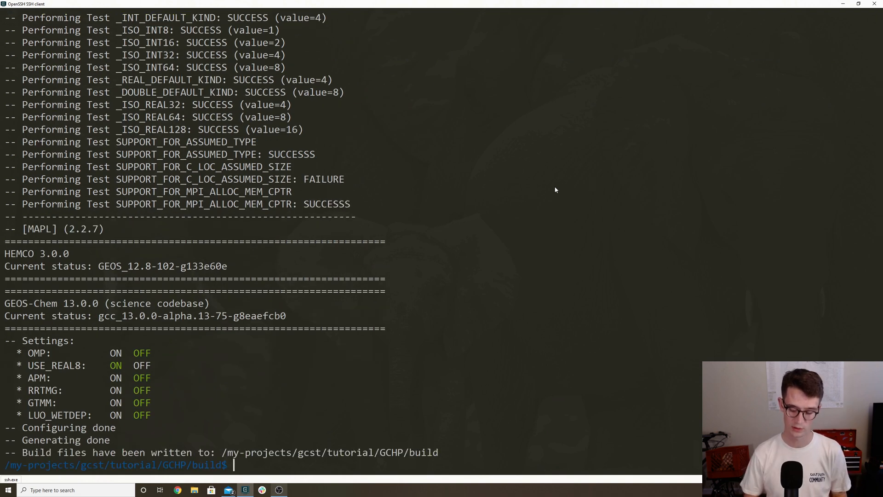
pyautogui.write('make install')
pyautogui.write('cd ../../')
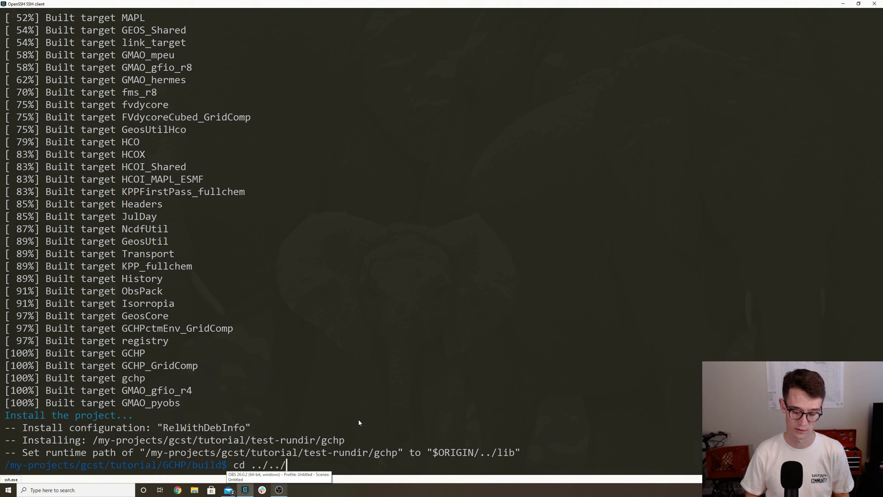
pyautogui.write('test-rundir/')
pyautogui.write('ls')
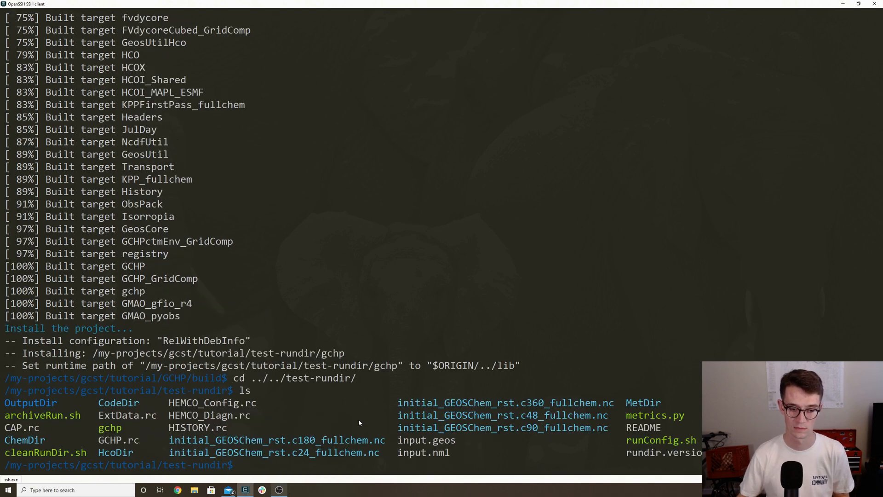
pyautogui.doubleClick(110, 427)
pyautogui.write('ls')
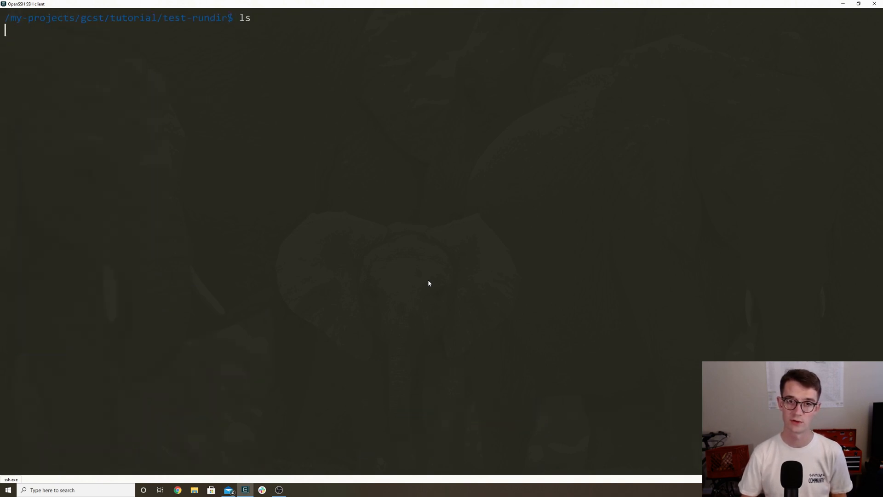
pyautogui.press('Return')
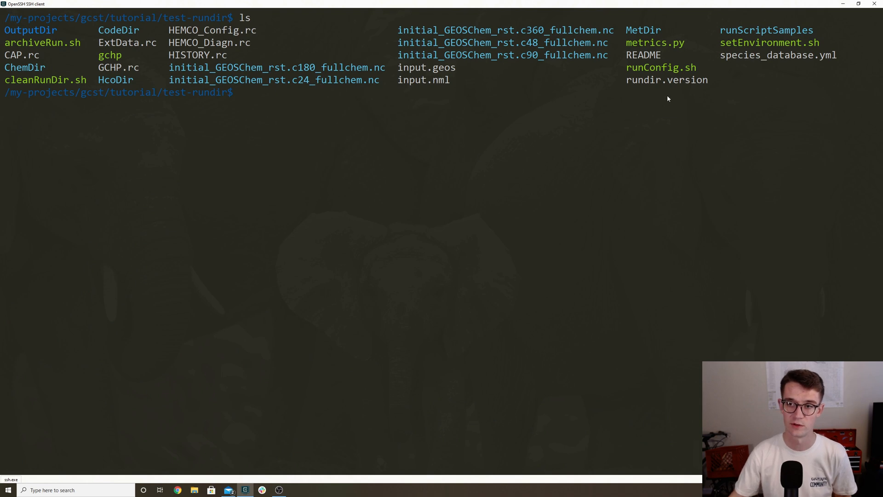
pyautogui.moveTo(418, 126)
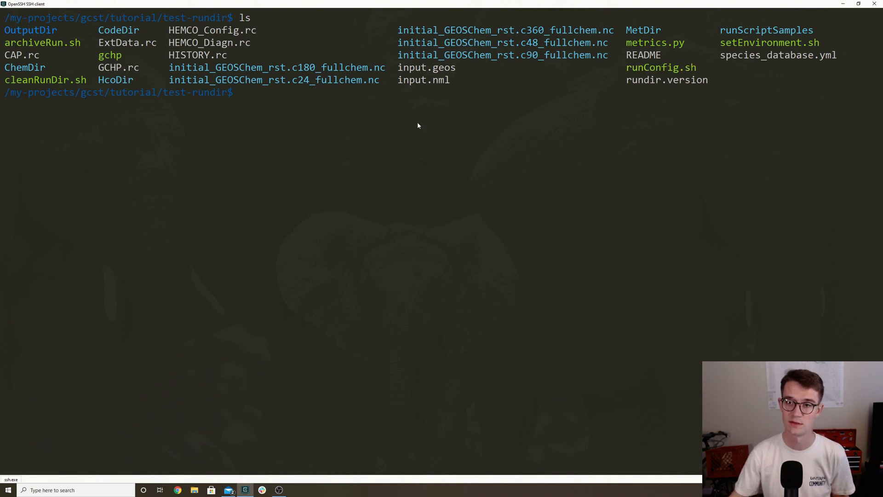
pyautogui.moveTo(411, 134)
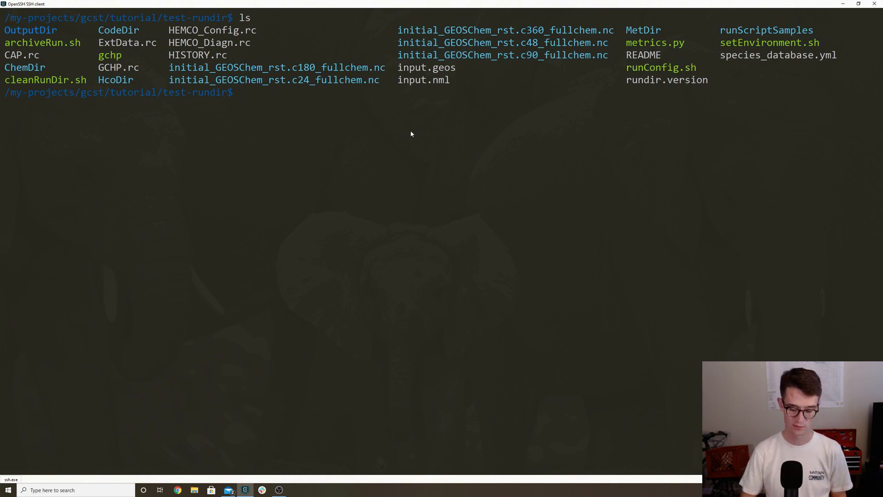
# Open runConfig.sh in vim and set TOTAL_CORES to 6
pyautogui.write('vim runCon')
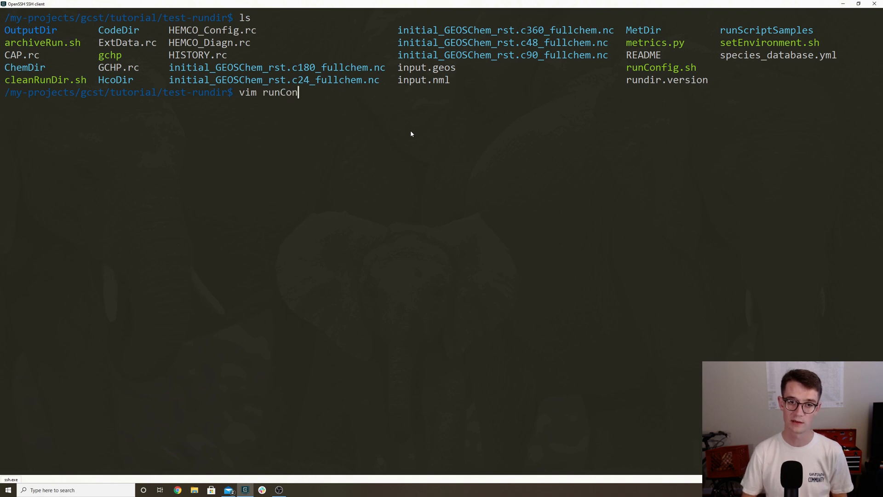
pyautogui.write('fig.sh')
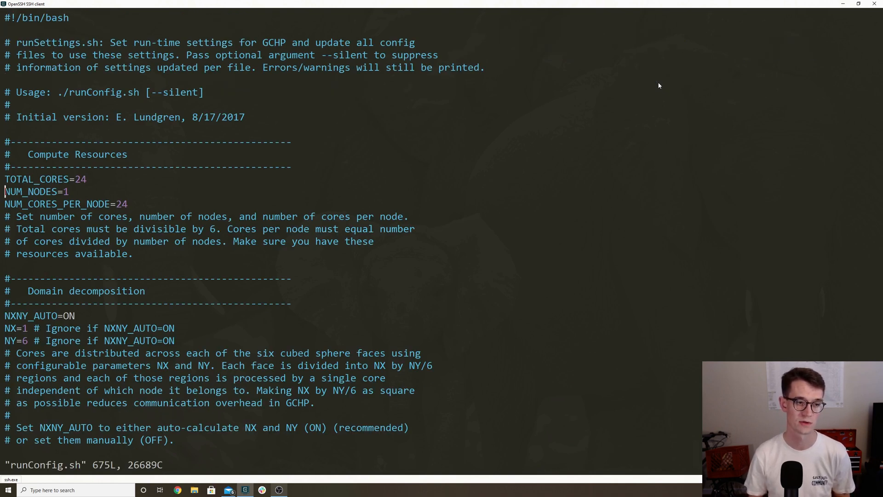
pyautogui.press('i')
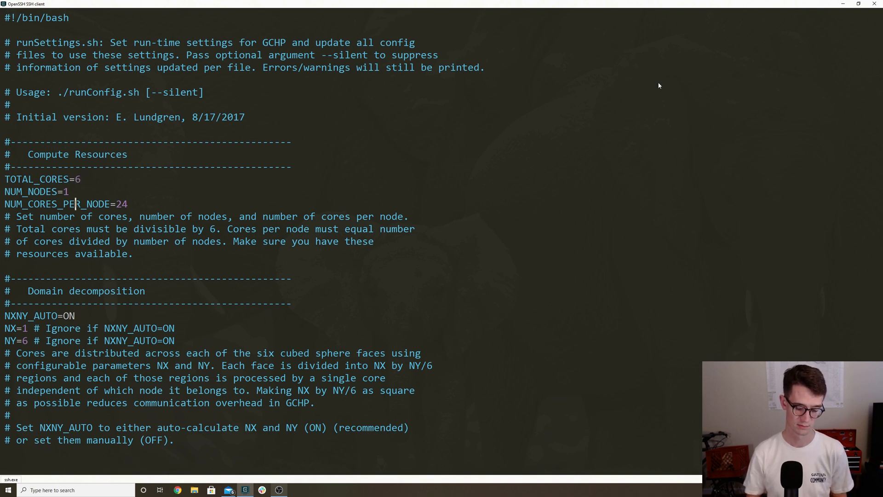
pyautogui.write('6')
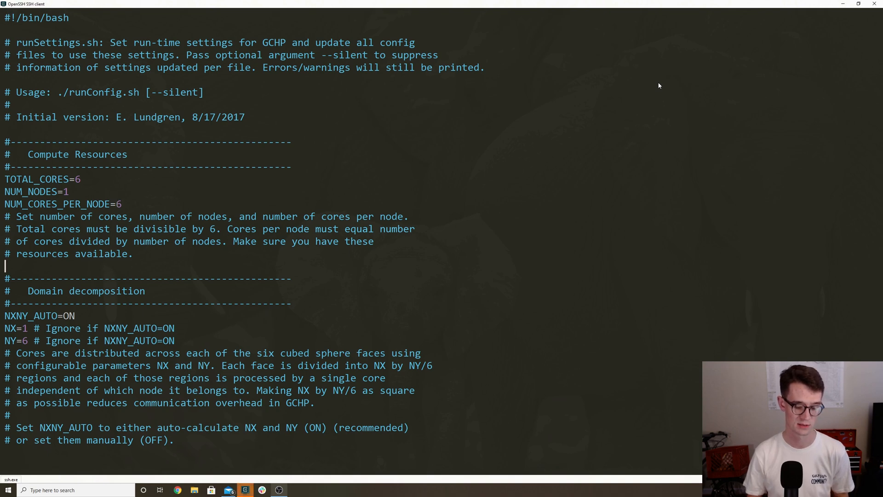
# Set NUM_CORES_PER_NODE to 6, review CS_RES and the start date, and close the file
pyautogui.scroll(-3)
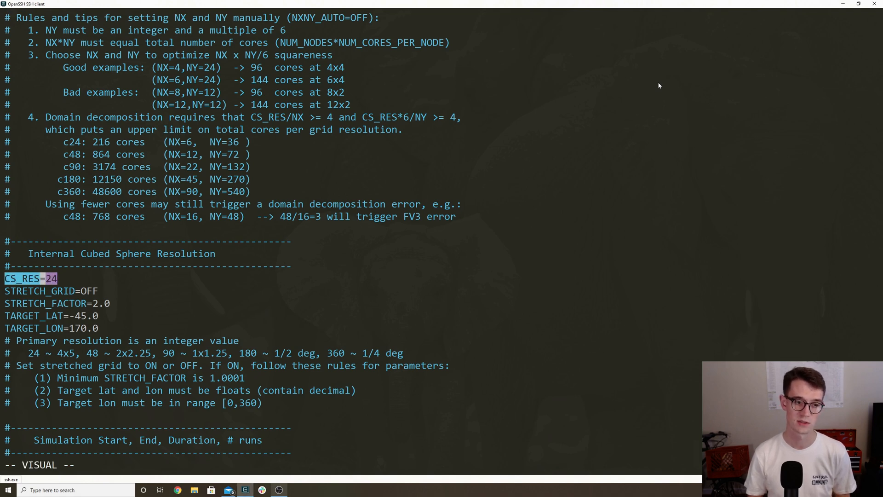
pyautogui.scroll(-3)
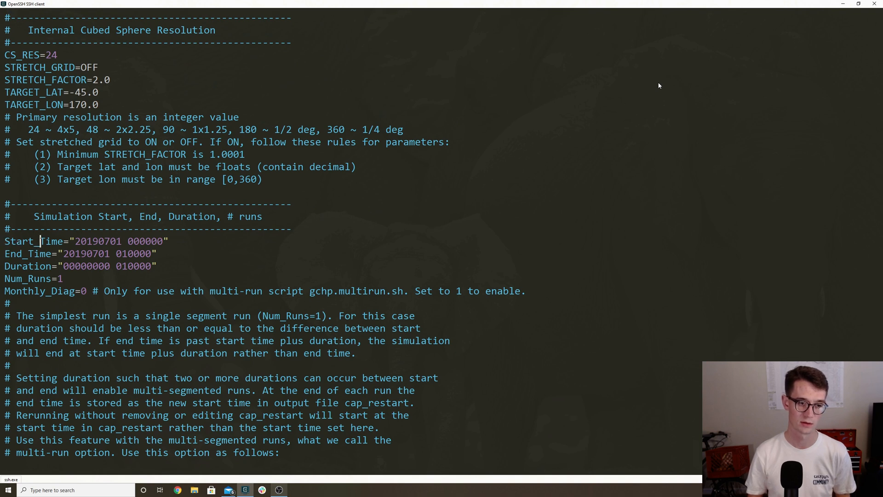
pyautogui.press('v')
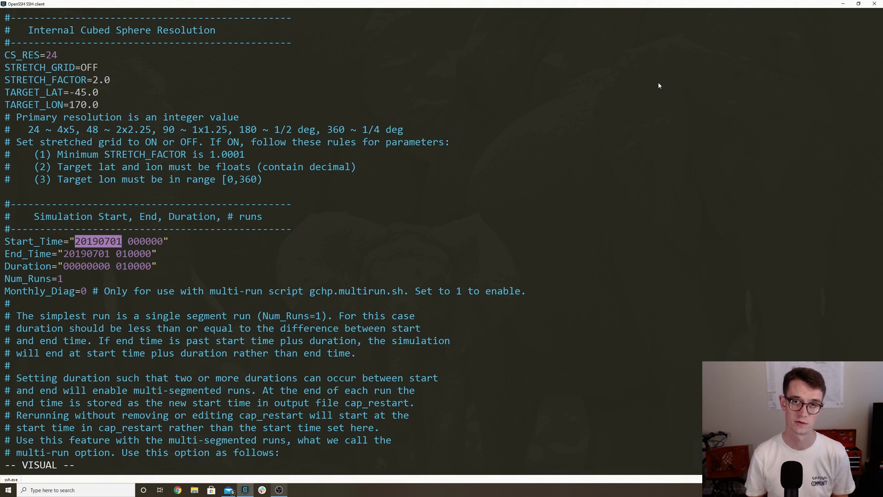
pyautogui.press('Escape')
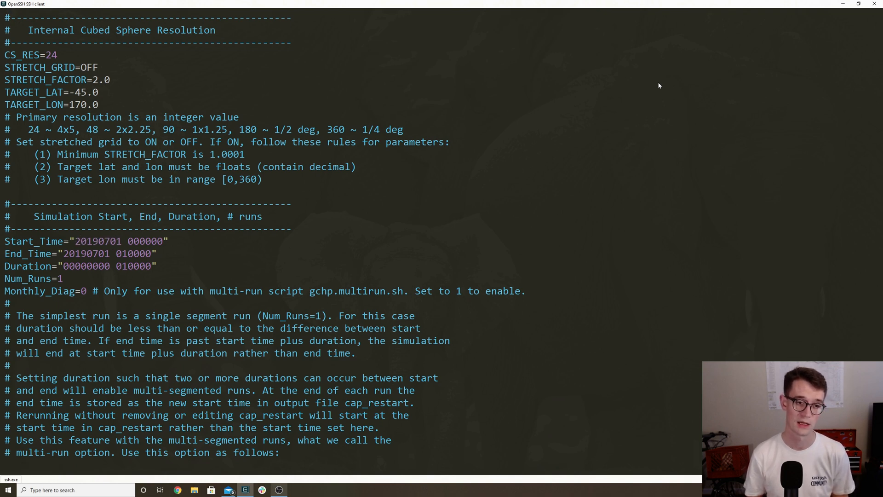
pyautogui.click(120, 253)
pyautogui.write('c')
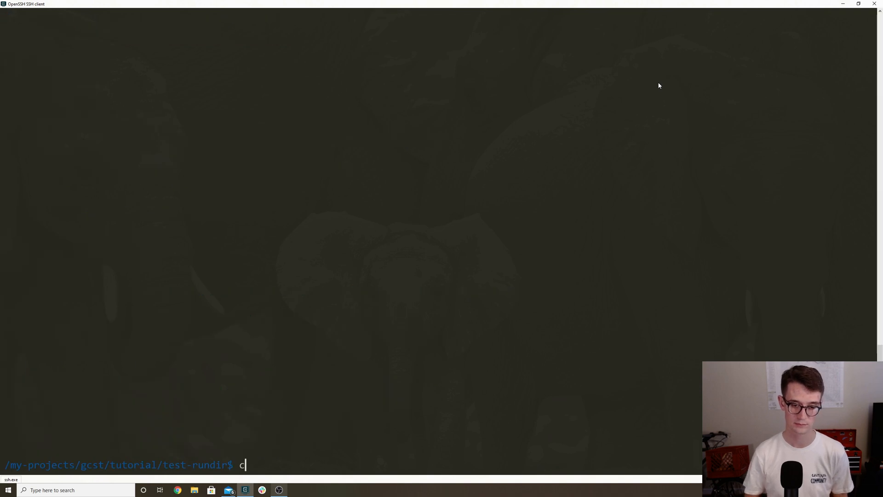
# List the run directory, run ./runConfig.sh and scroll its updates to GCHP.rc, CAP.rc and HISTORY.rc
pyautogui.press('Return')
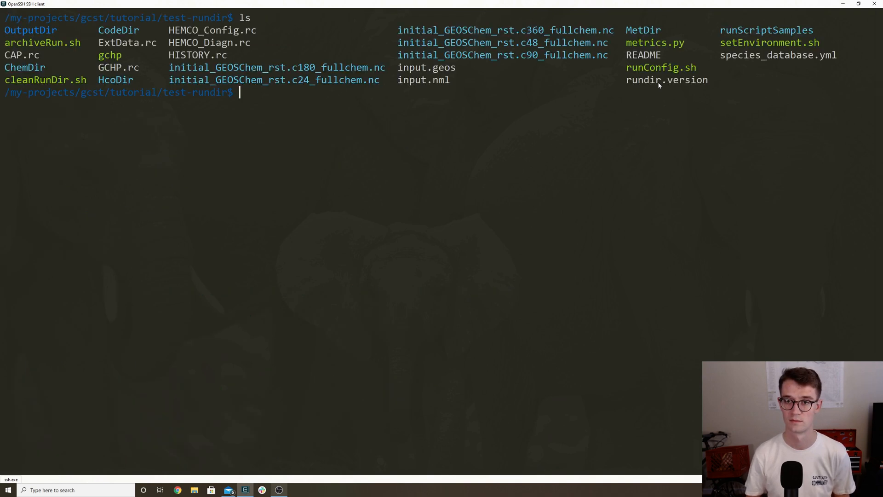
pyautogui.moveTo(698, 71)
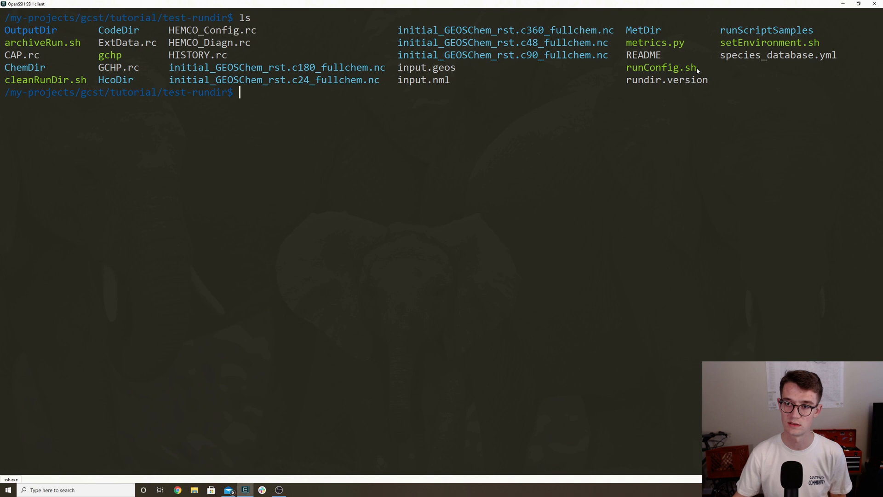
pyautogui.doubleClick(660, 67)
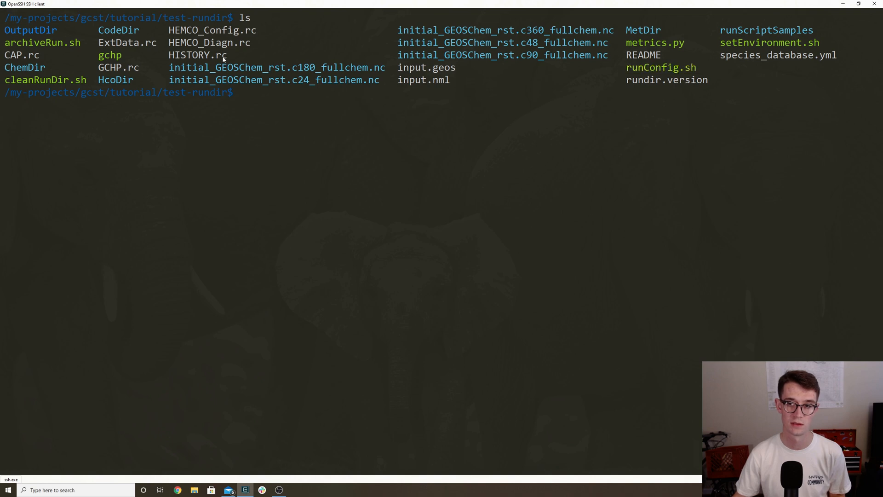
pyautogui.doubleClick(660, 67)
pyautogui.write('./runConfig.sh')
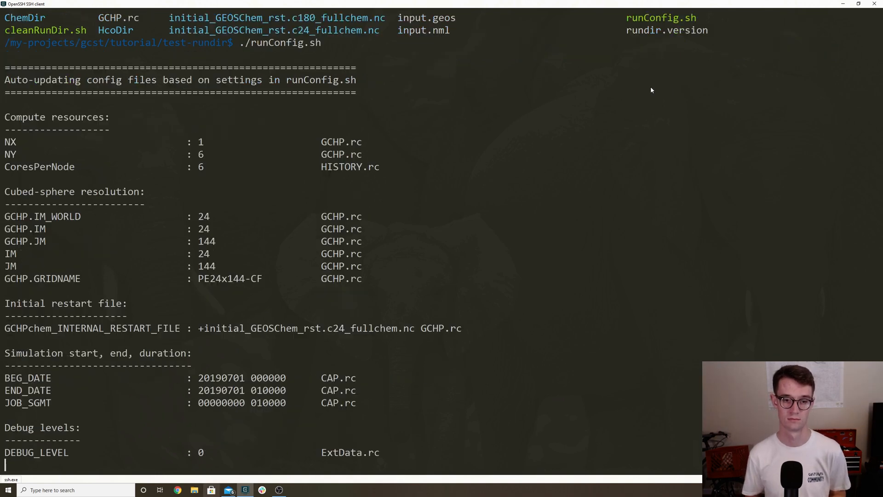
pyautogui.scroll(-3)
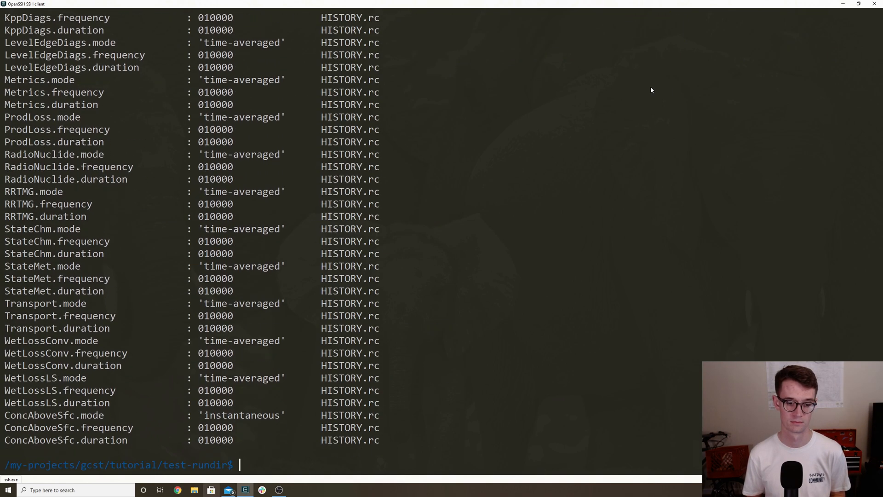
pyautogui.write('c')
pyautogui.write('ls')
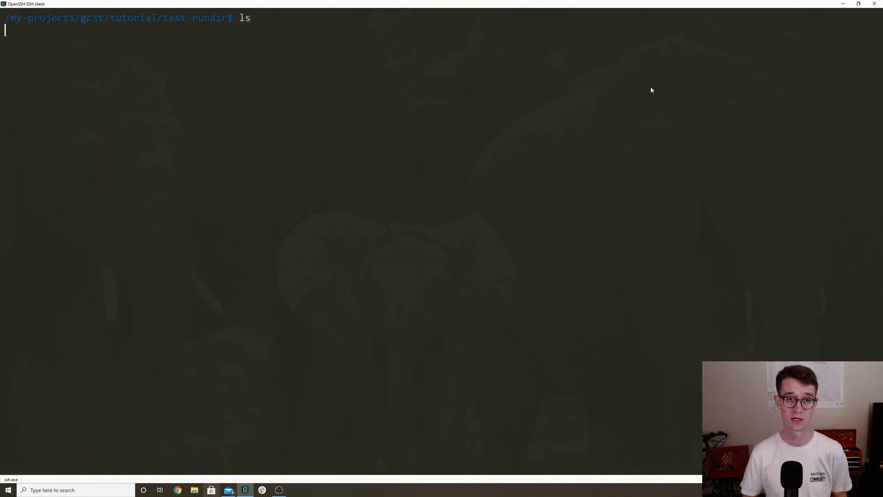
# List test-rundir, then enter 'mpirun -np 6 ./gchp' at the prompt without running it
pyautogui.press('Return')
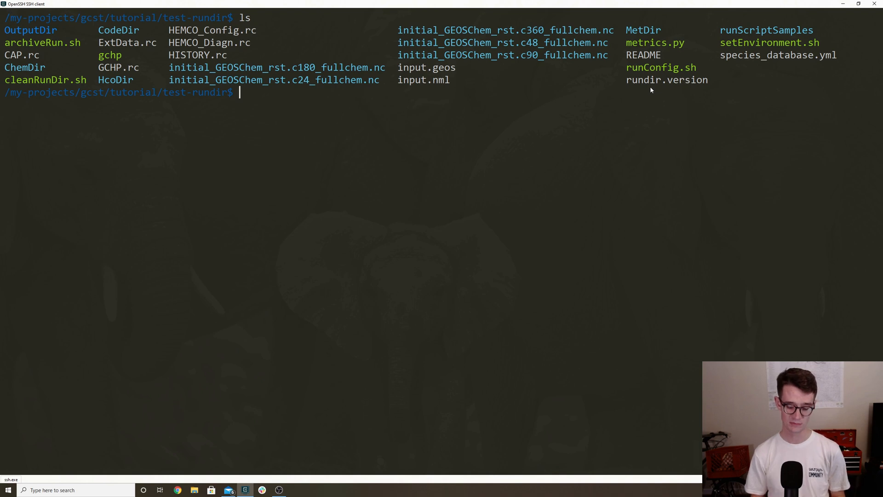
pyautogui.write('mpi')
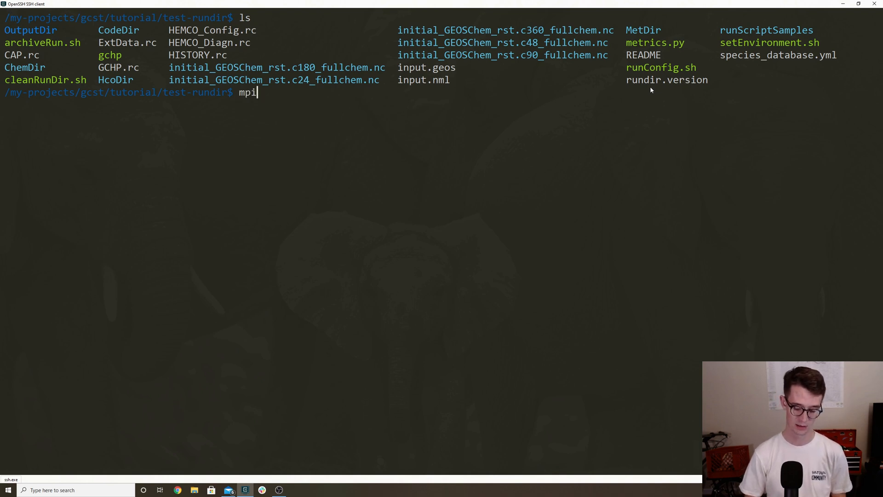
pyautogui.write('run')
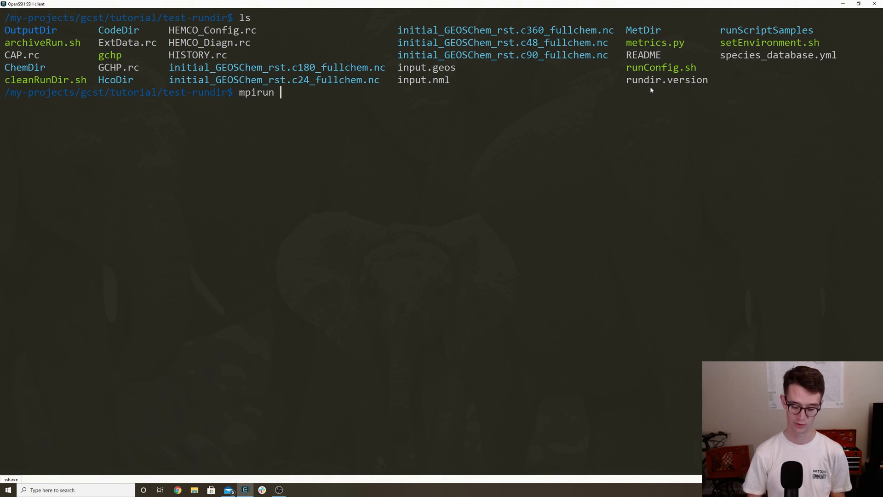
pyautogui.write('-np')
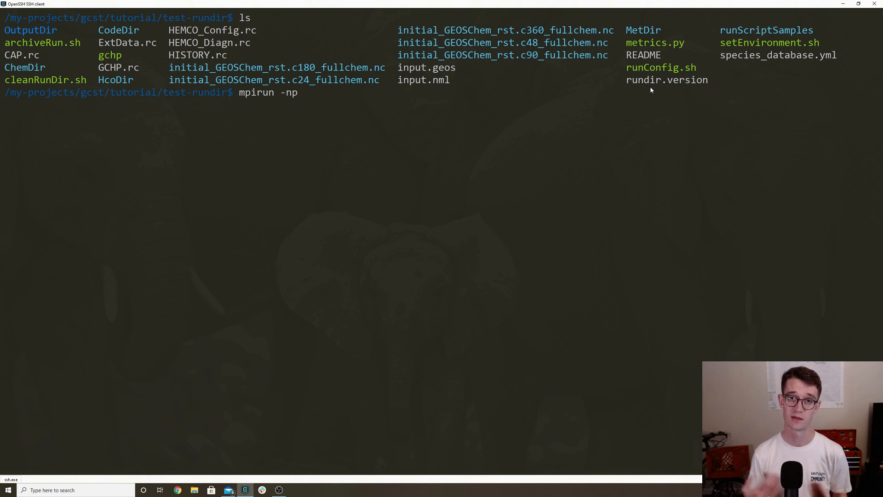
pyautogui.write('6')
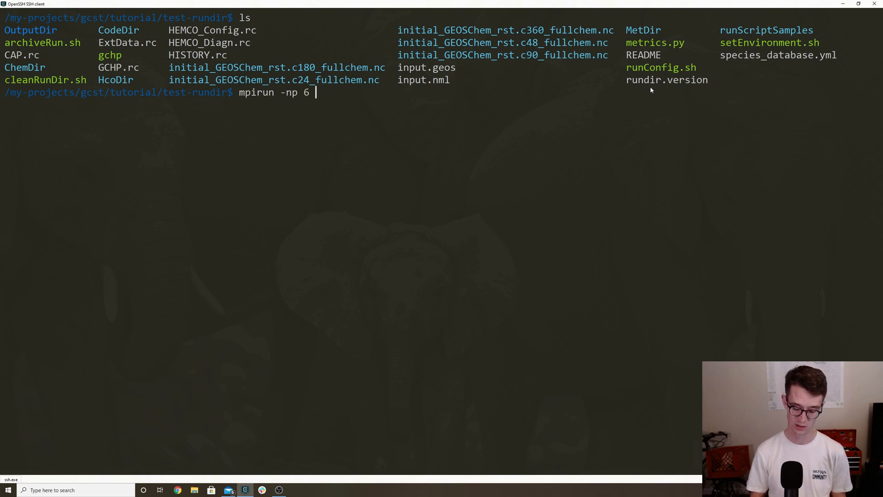
pyautogui.write('./gchp')
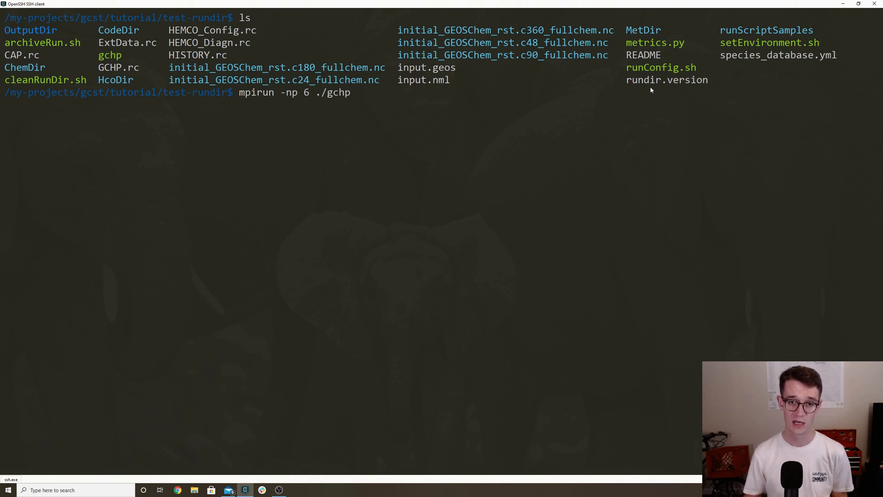
pyautogui.moveTo(352, 97)
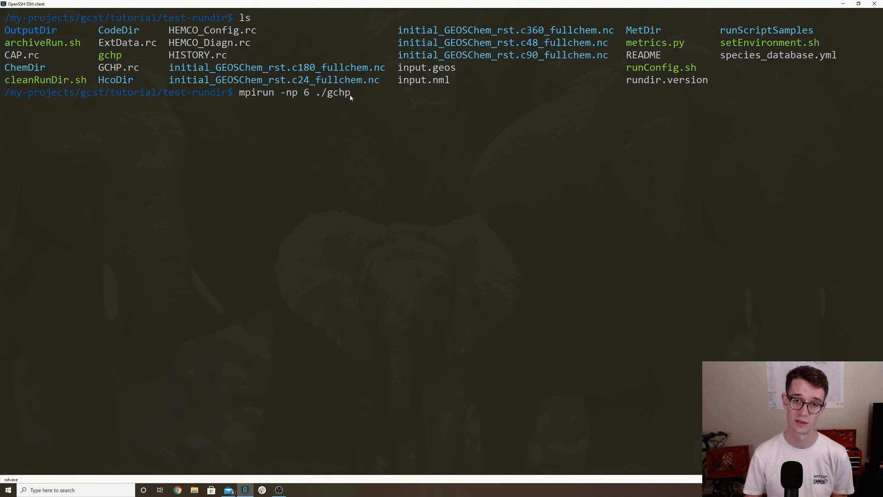
pyautogui.moveTo(397, 111)
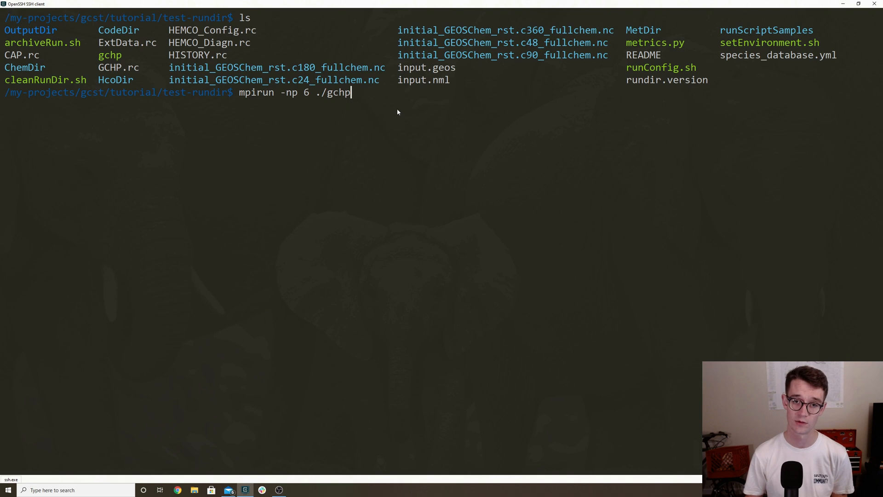
pyautogui.moveTo(401, 106)
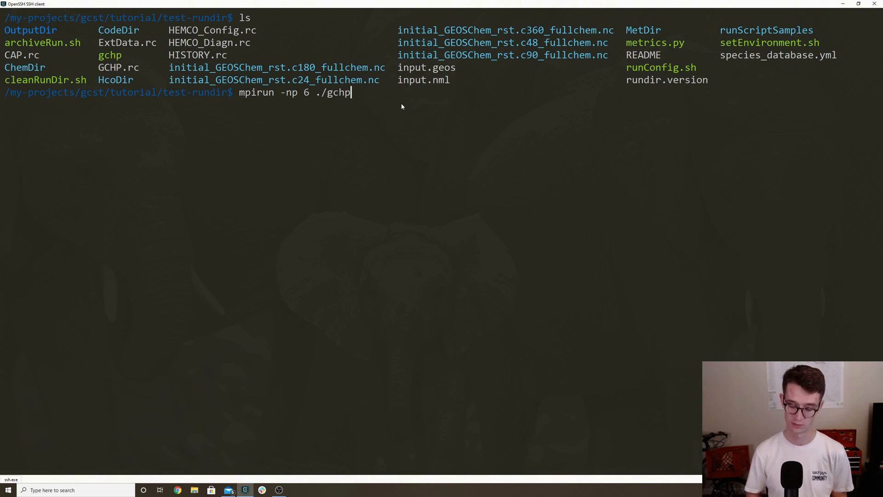
# Launch GCHP with mpirun on 6 processes and follow the timestep log output
pyautogui.press('Return')
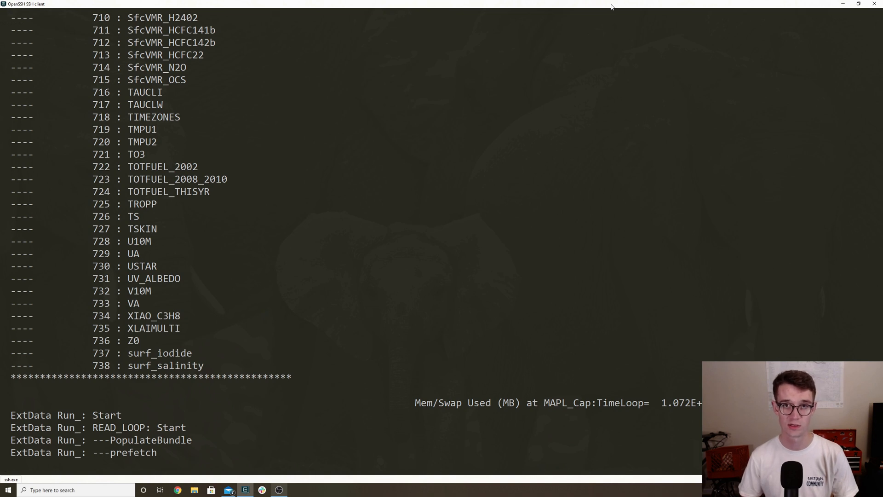
pyautogui.scroll(-3)
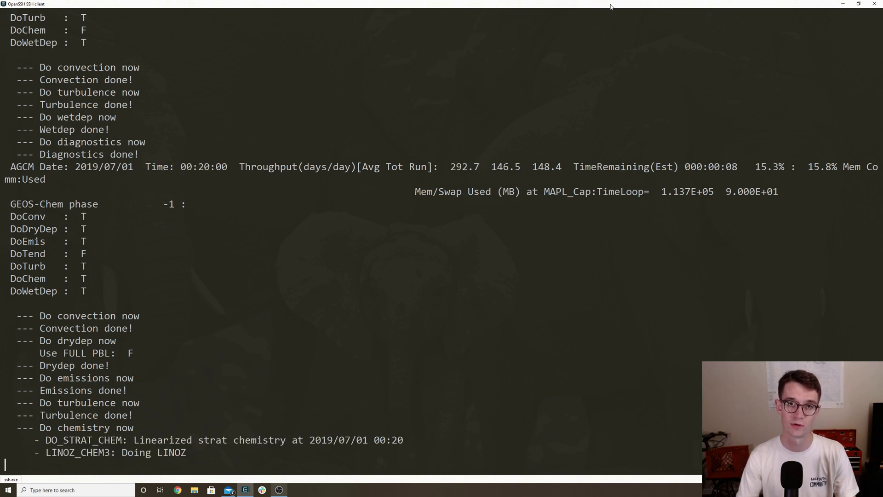
pyautogui.scroll(-3)
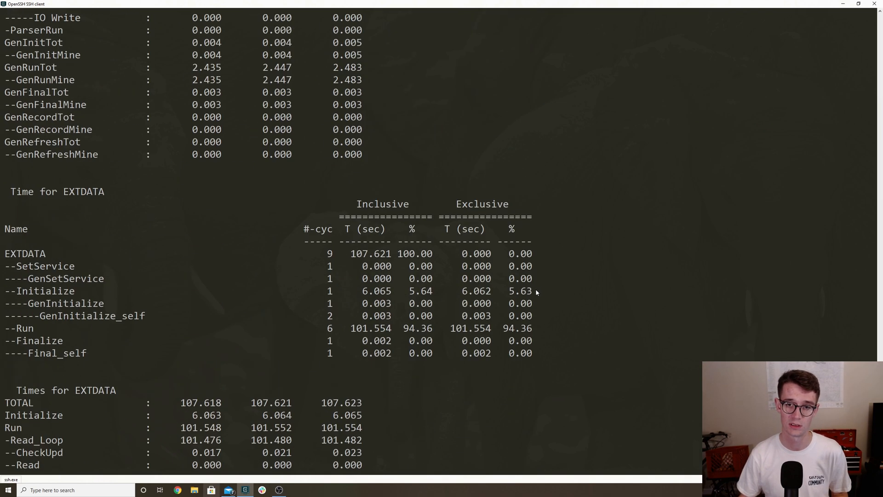
# Scroll through the final timing tables reporting 16.750 model days per day
pyautogui.scroll(-3)
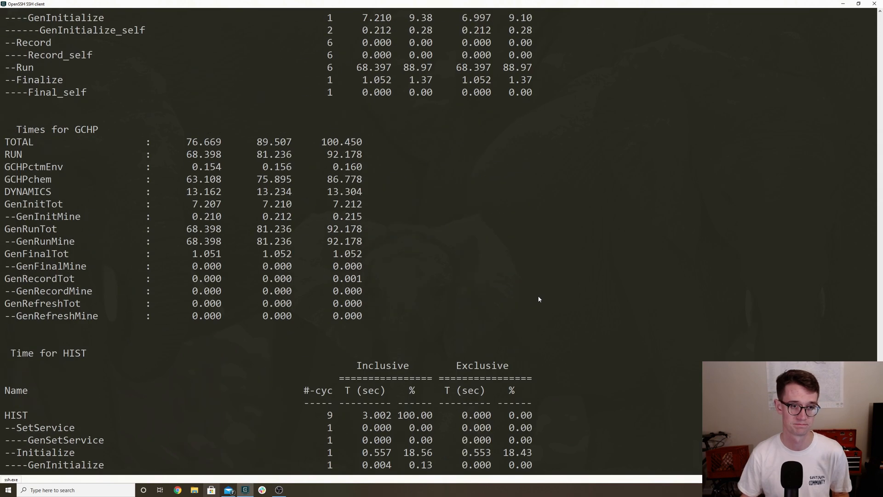
pyautogui.scroll(3)
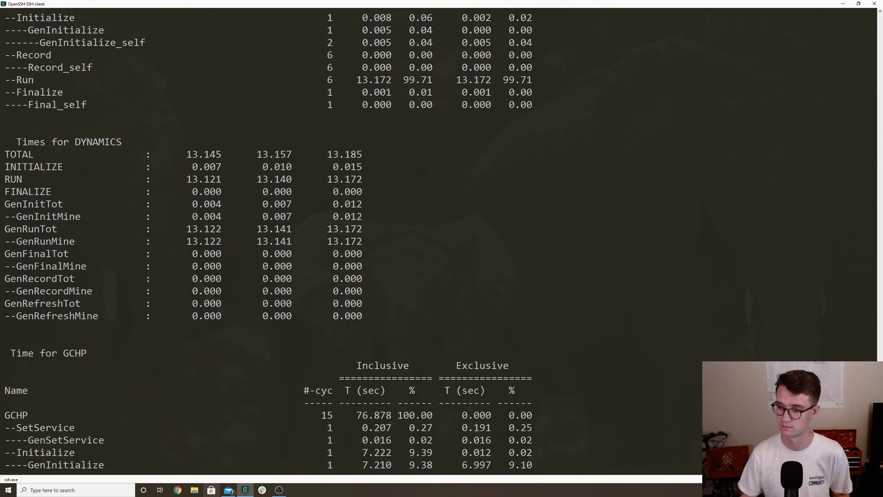
pyautogui.scroll(-3)
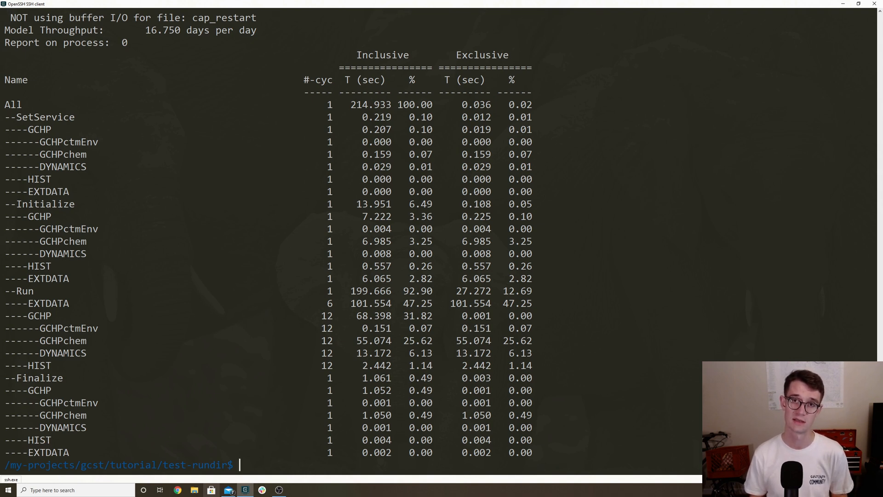
# List test-rundir to see new outputs like cap_restart and logfile.000000.out
pyautogui.write('ls')
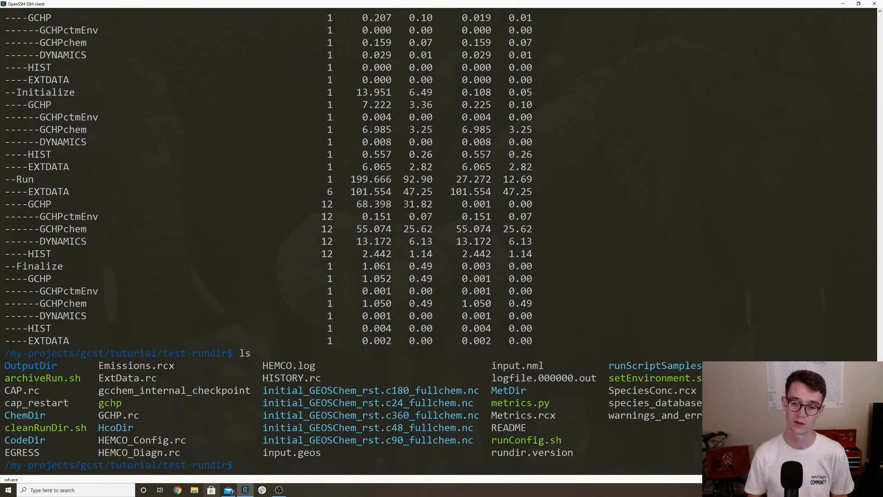
pyautogui.moveTo(18, 417)
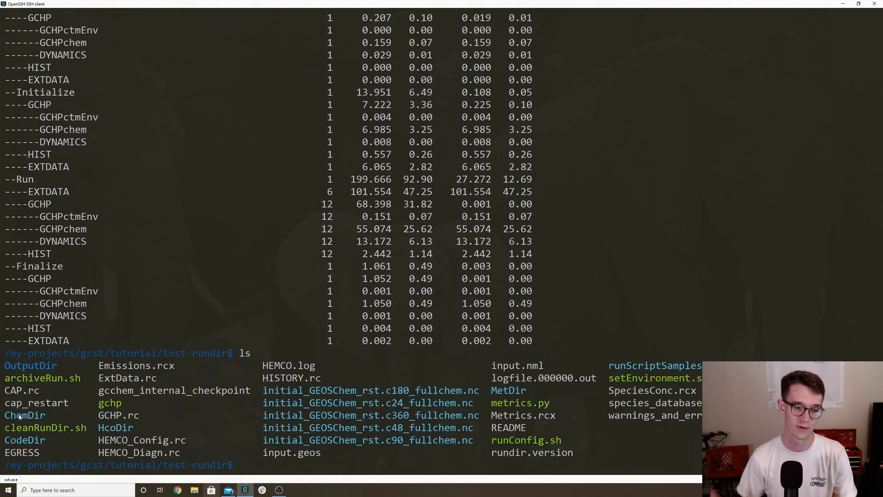
pyautogui.doubleClick(36, 402)
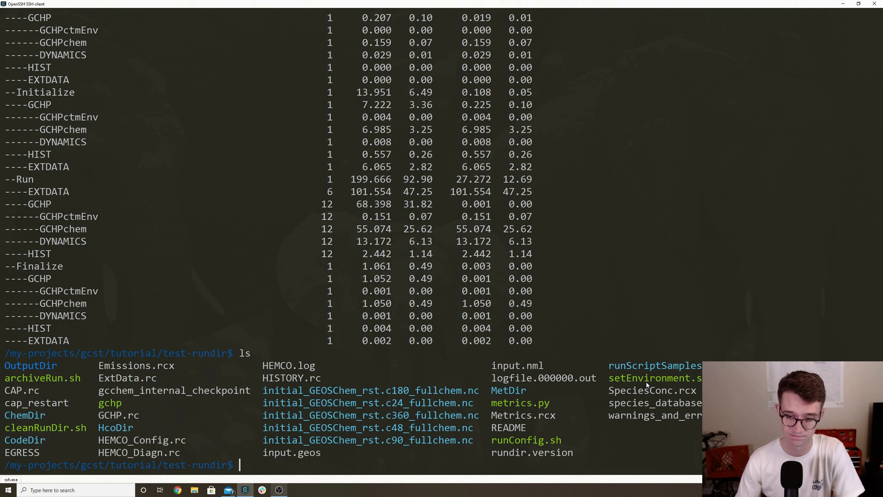
pyautogui.moveTo(843, 10)
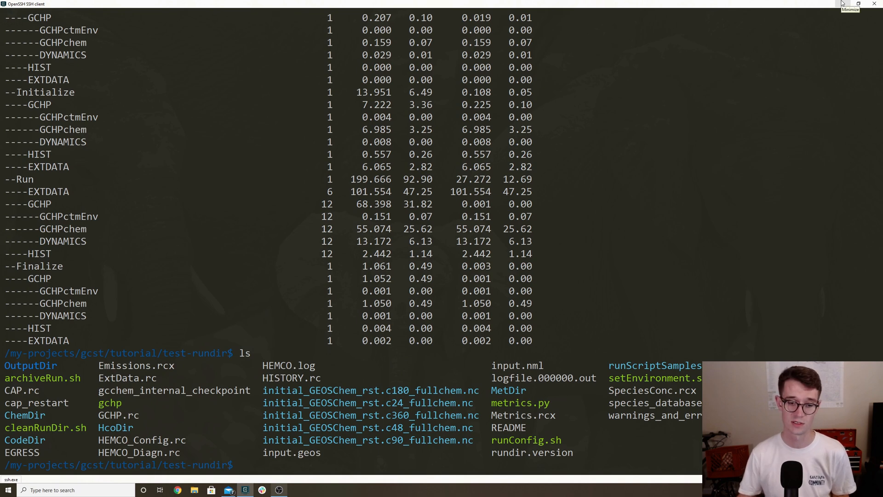
# Minimize the terminal and open geoschem/GCHP's Issues page in Chrome
pyautogui.click(845, 4)
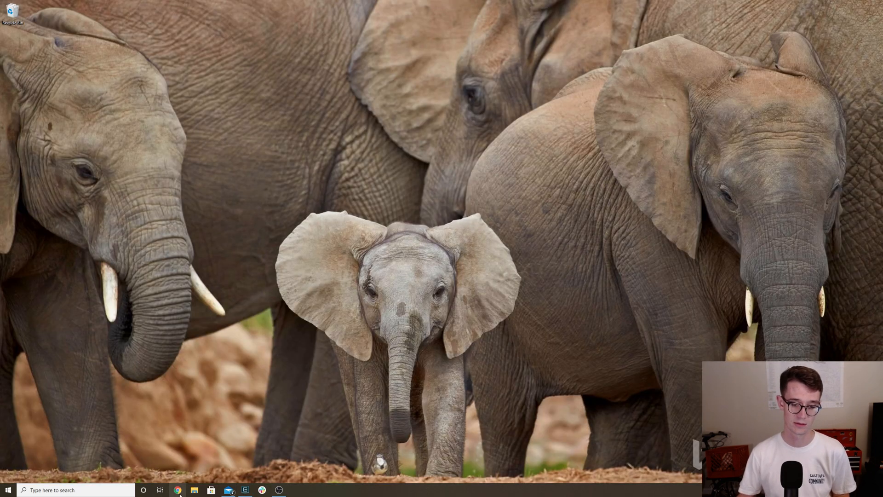
pyautogui.click(178, 489)
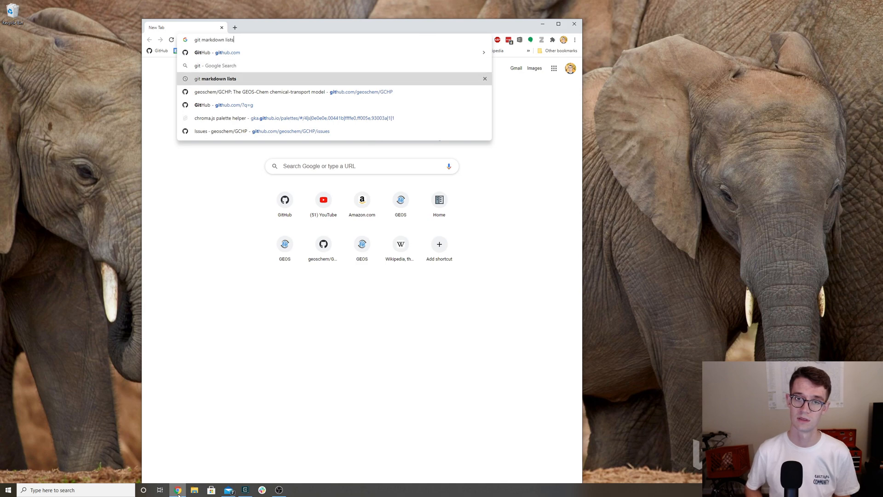
pyautogui.click(259, 92)
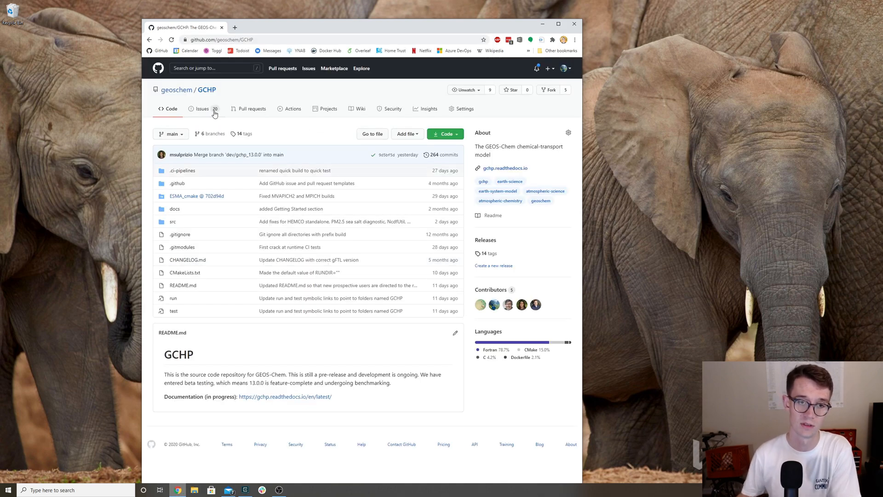
pyautogui.click(201, 109)
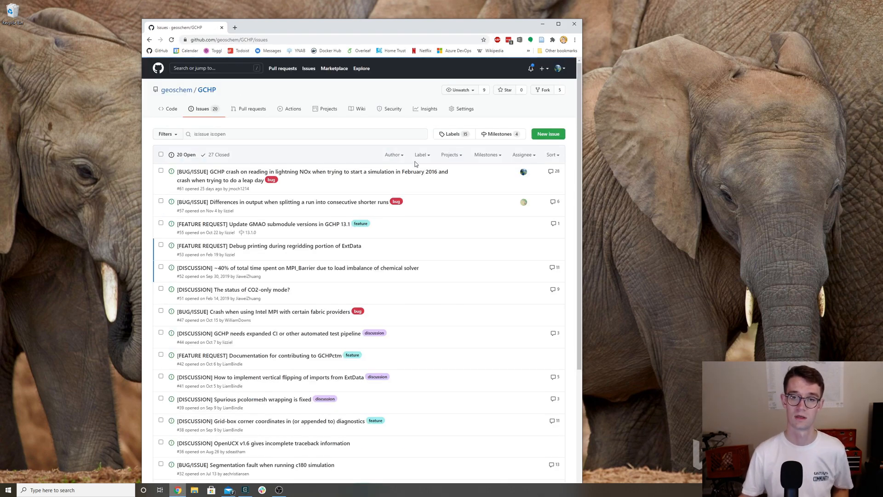